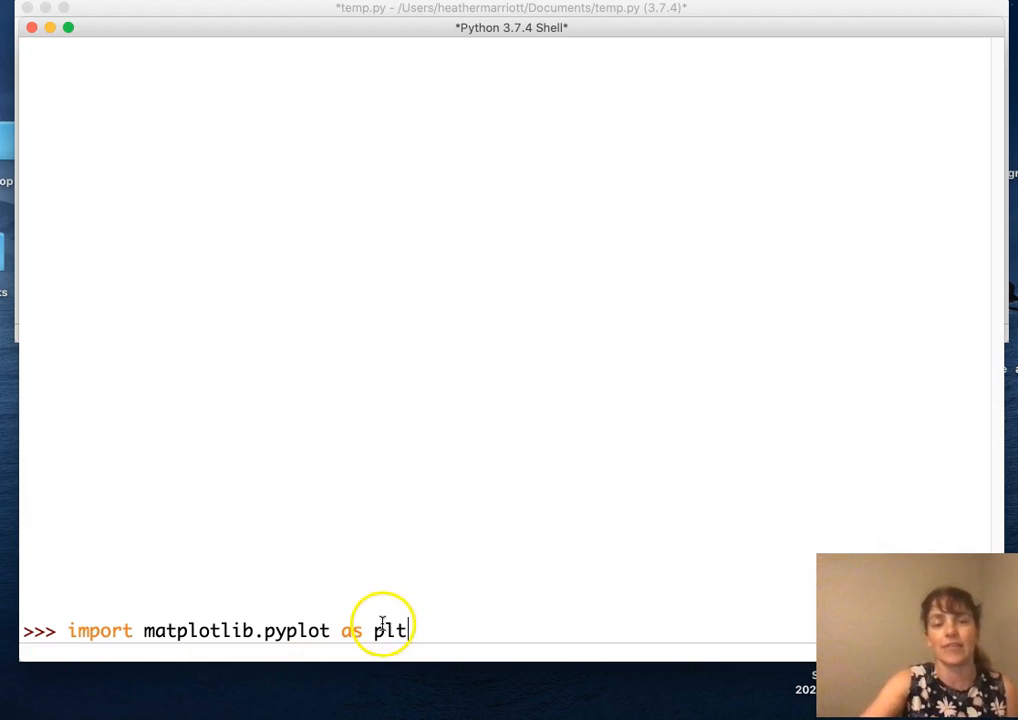
# In the shell, call plt.pie([3,5,10]) to build a three-slice pie chart.
pyautogui.doubleClick(390, 630)
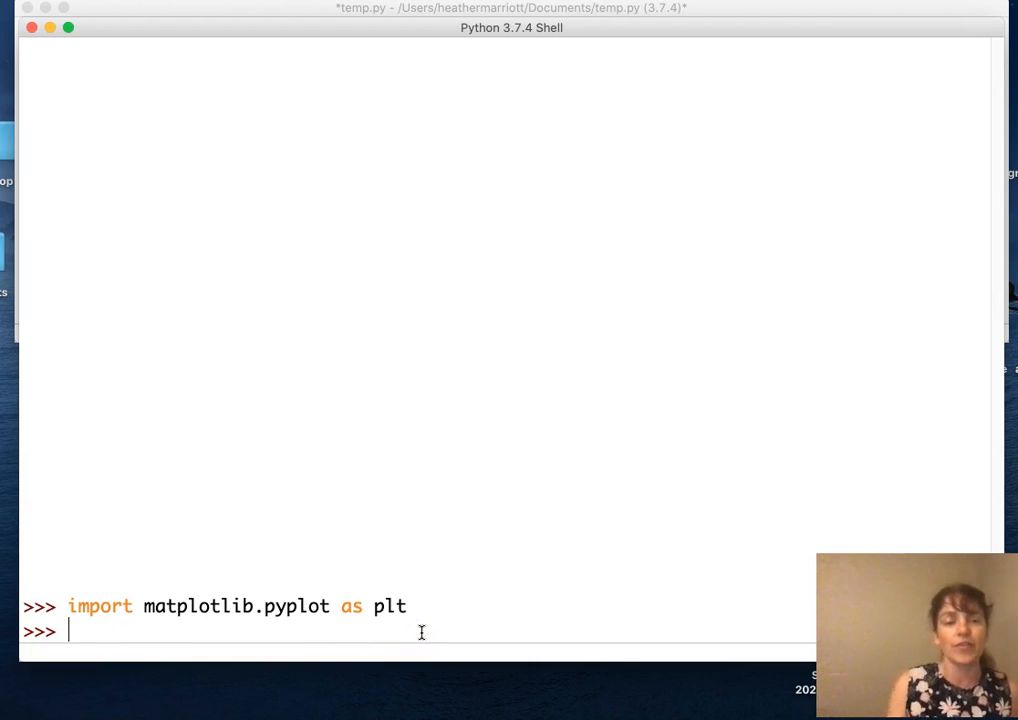
pyautogui.write('plt.')
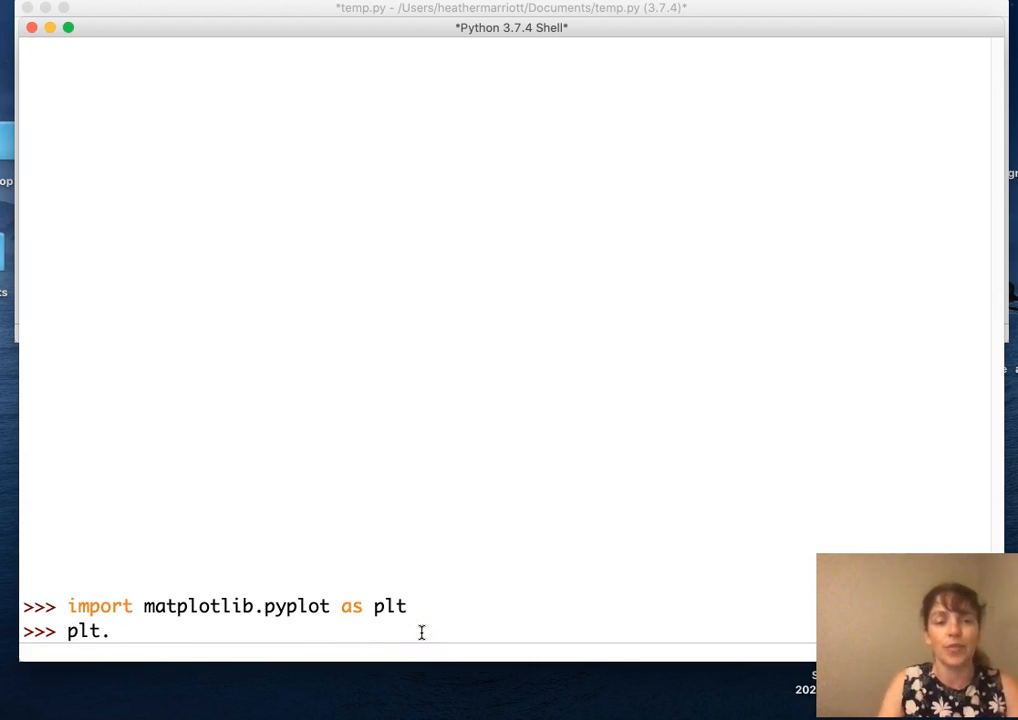
pyautogui.write('pie')
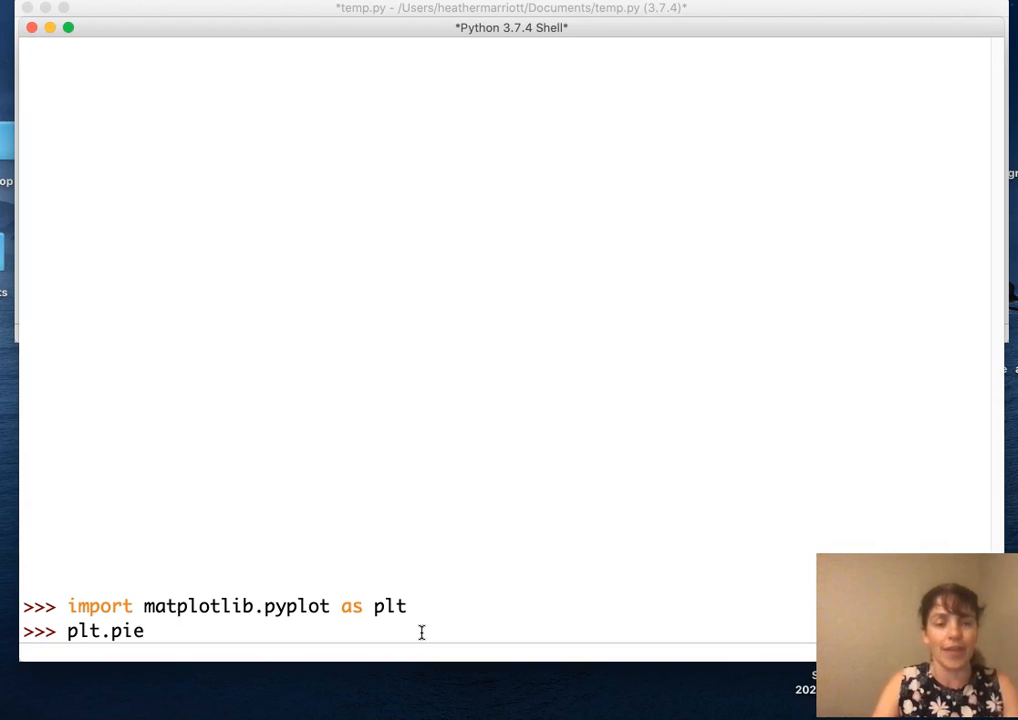
pyautogui.write('(')
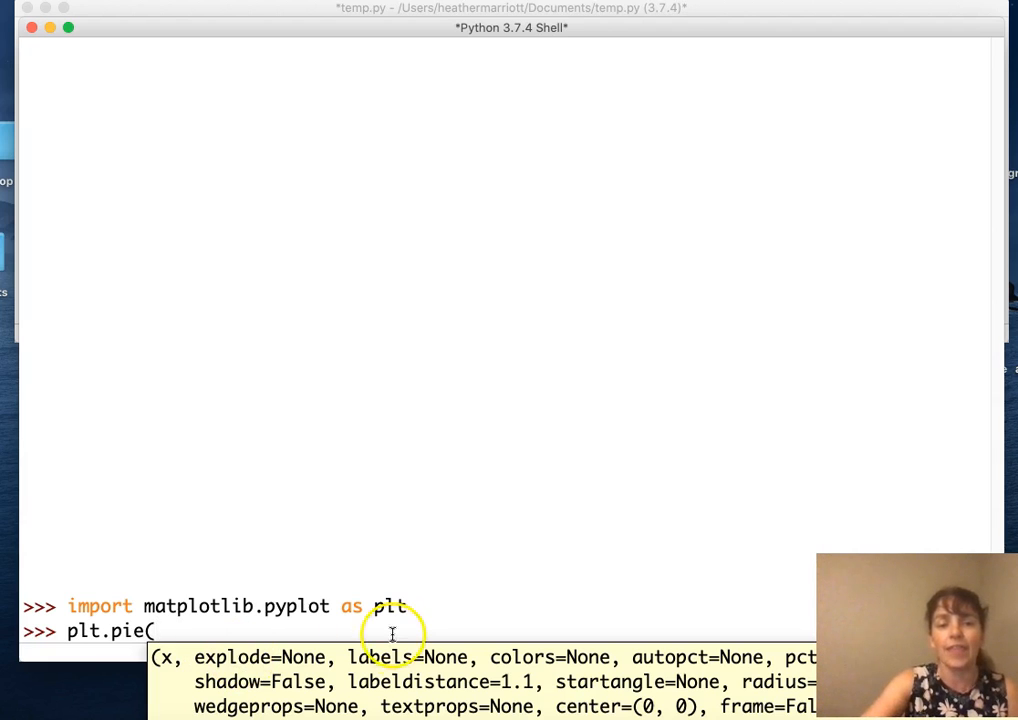
pyautogui.moveTo(257, 570)
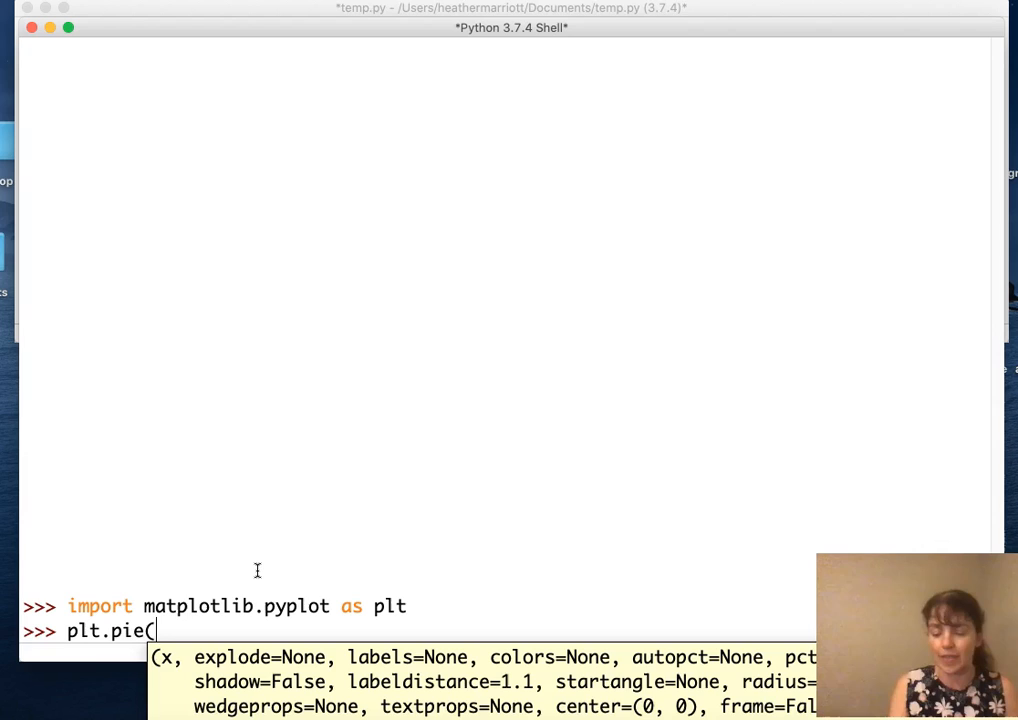
pyautogui.write('[')
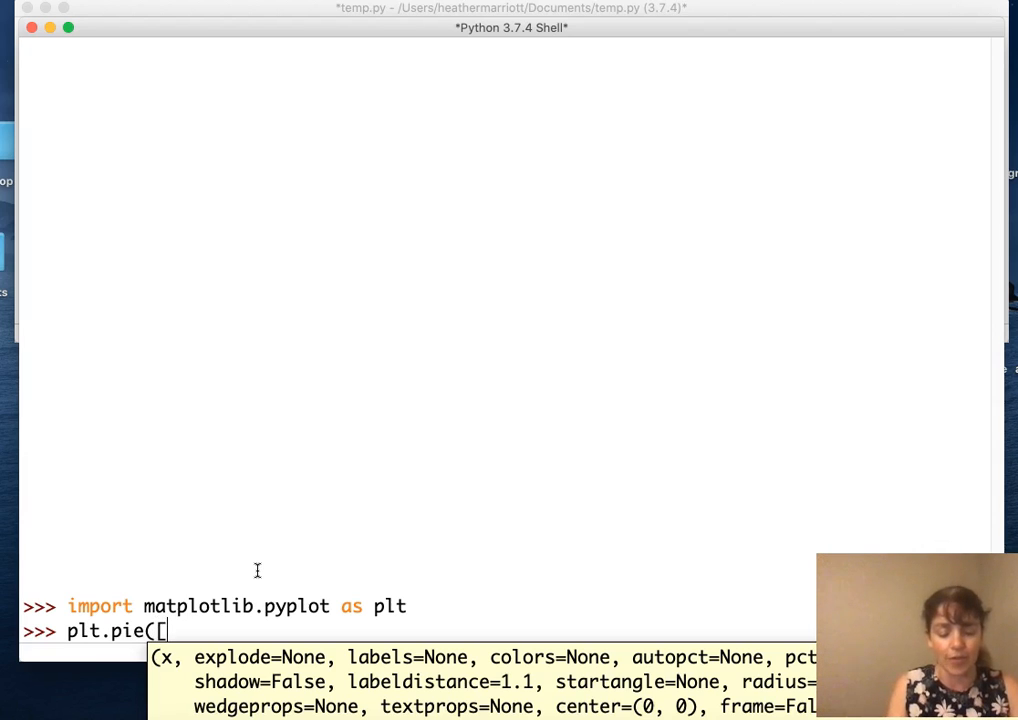
pyautogui.write('3,5')
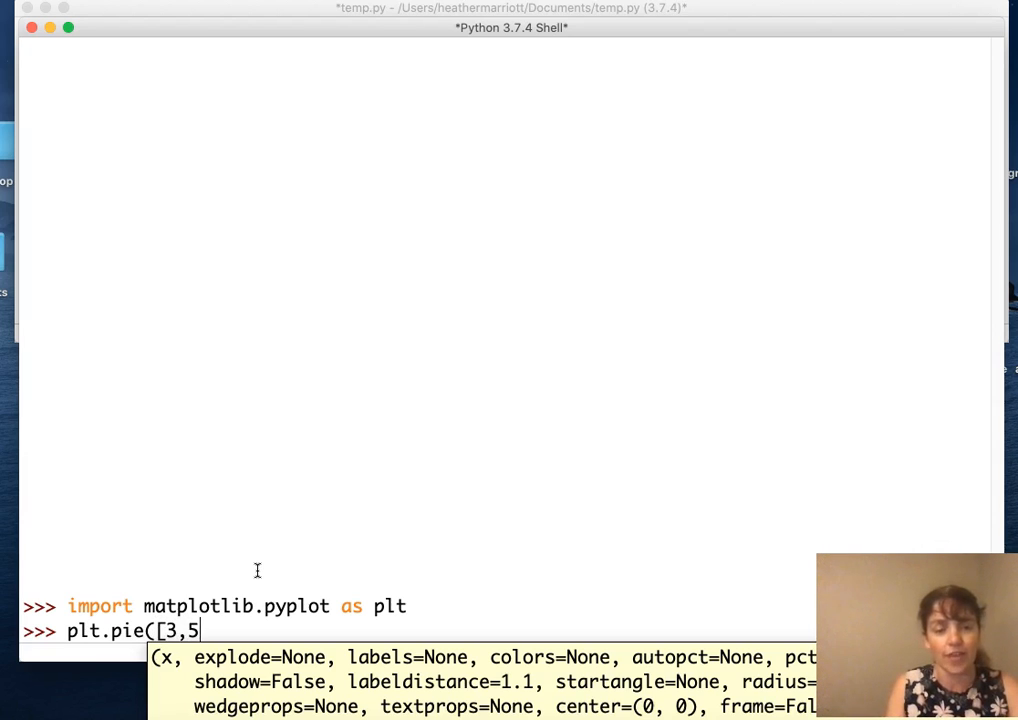
pyautogui.write(',10')
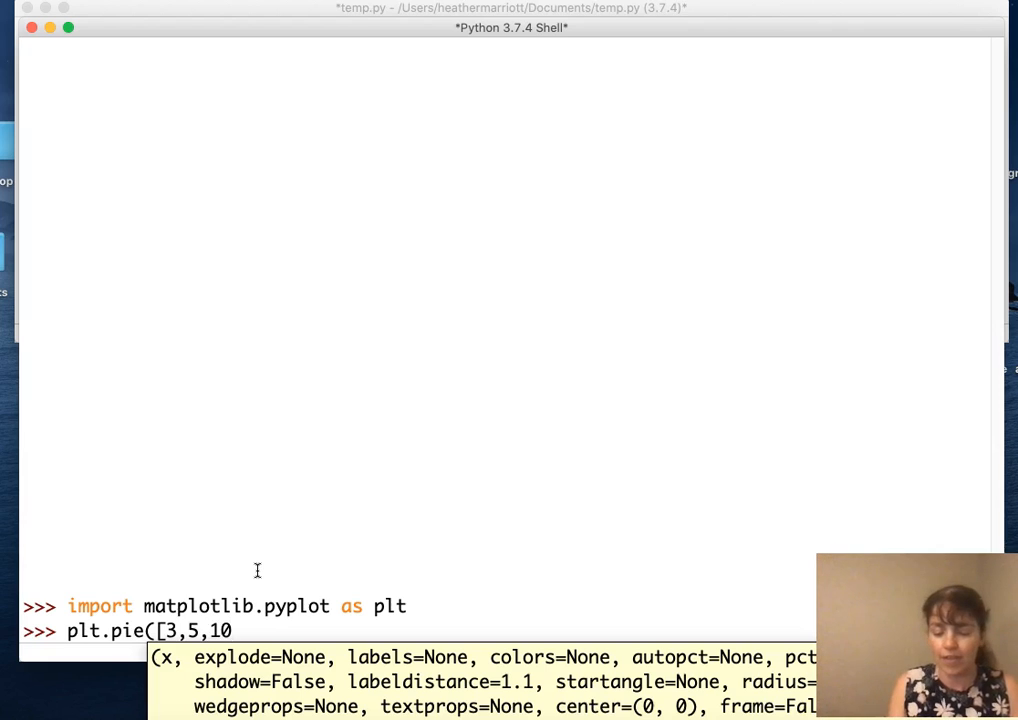
pyautogui.write('])')
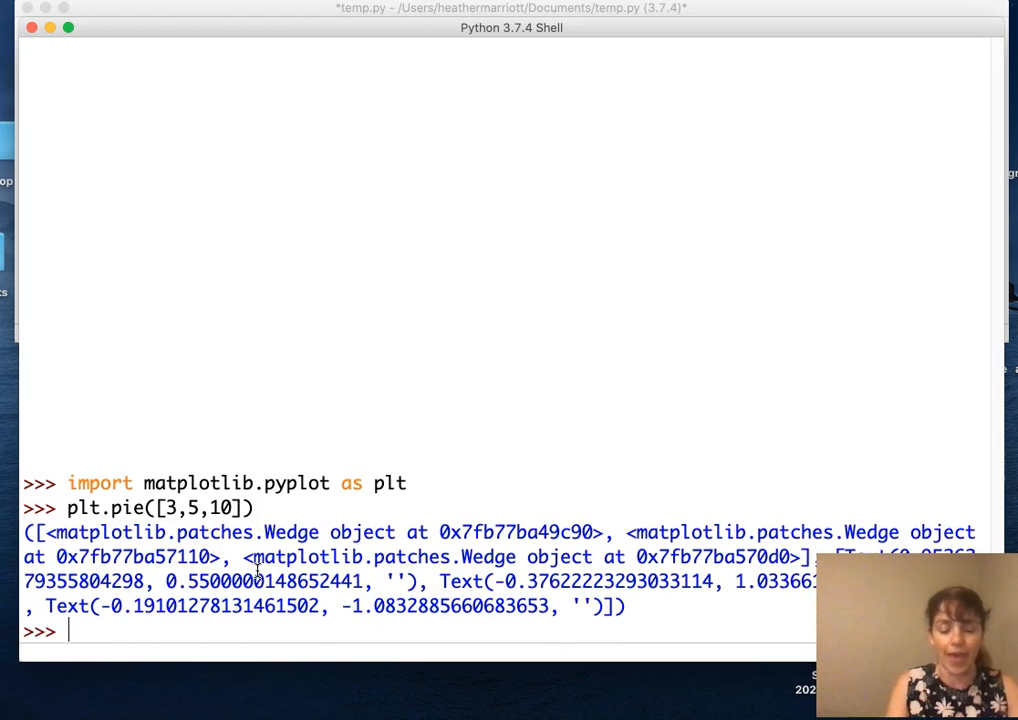
pyautogui.write('plt.show()')
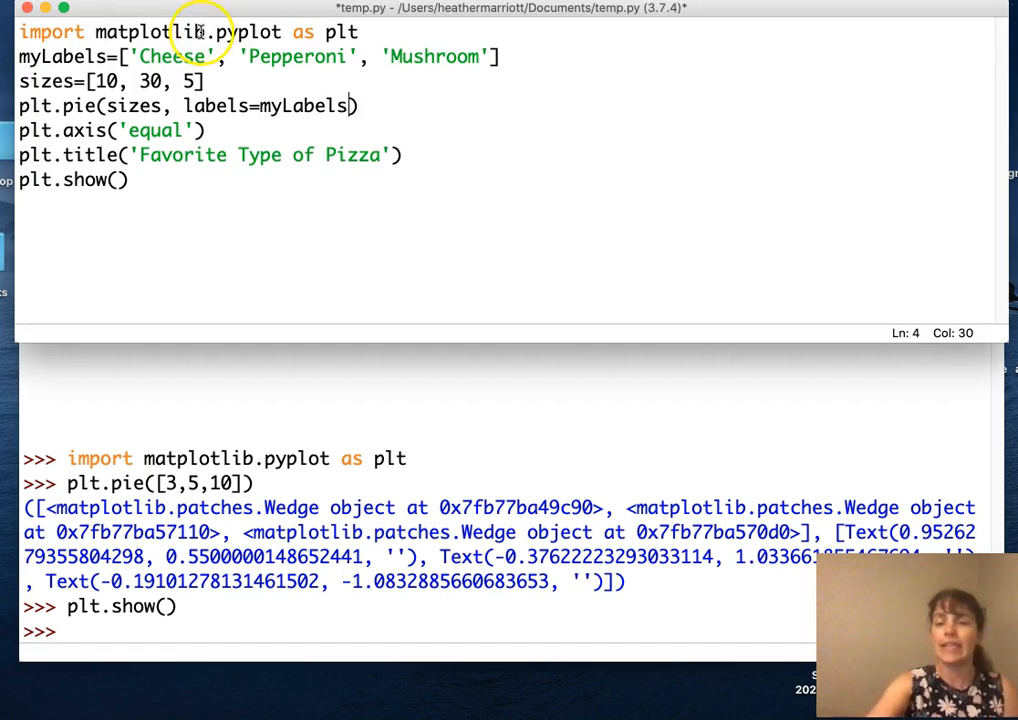
pyautogui.moveTo(85, 56)
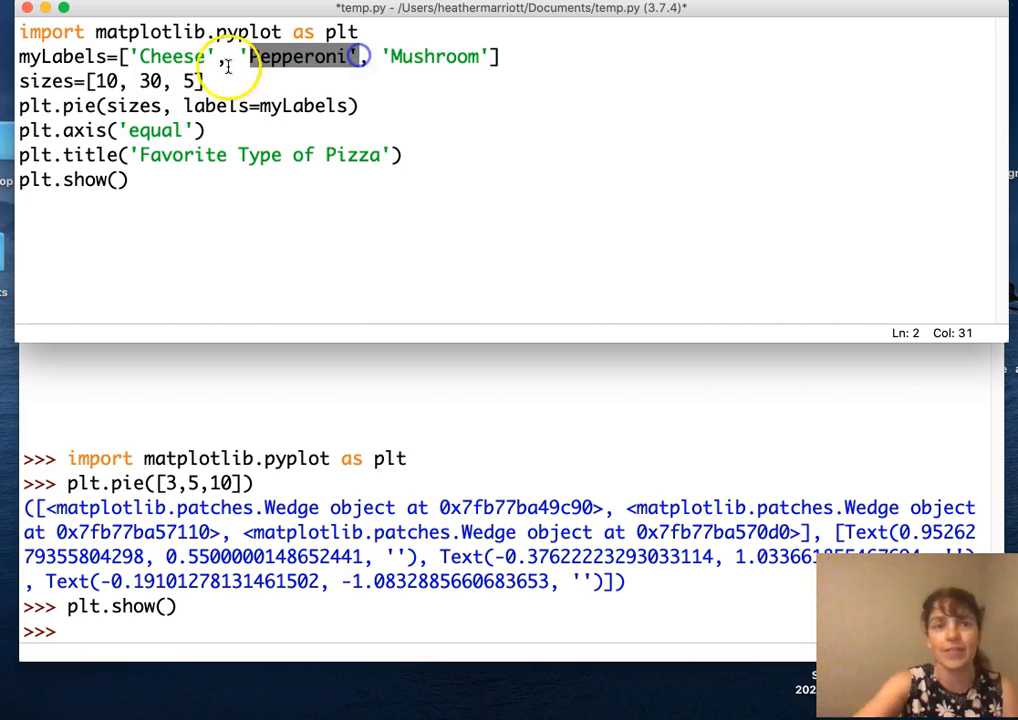
# Walk through temp.py's Pepperoni label, size 5, labels argument and 'Favorite Type of Pizza' title.
pyautogui.click(405, 56)
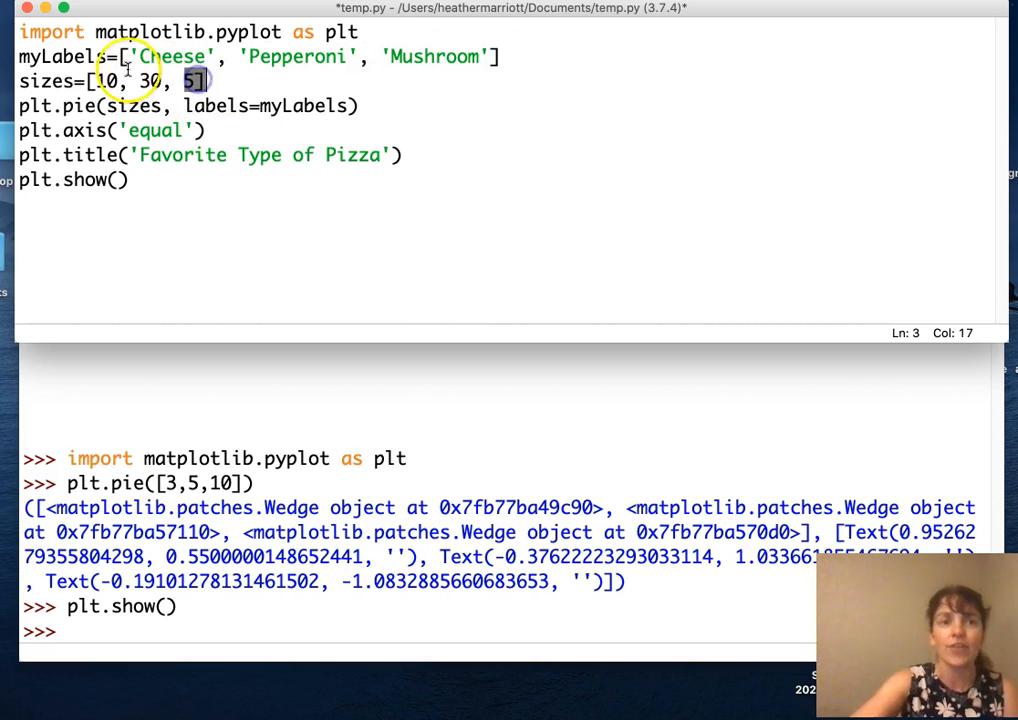
pyautogui.click(483, 56)
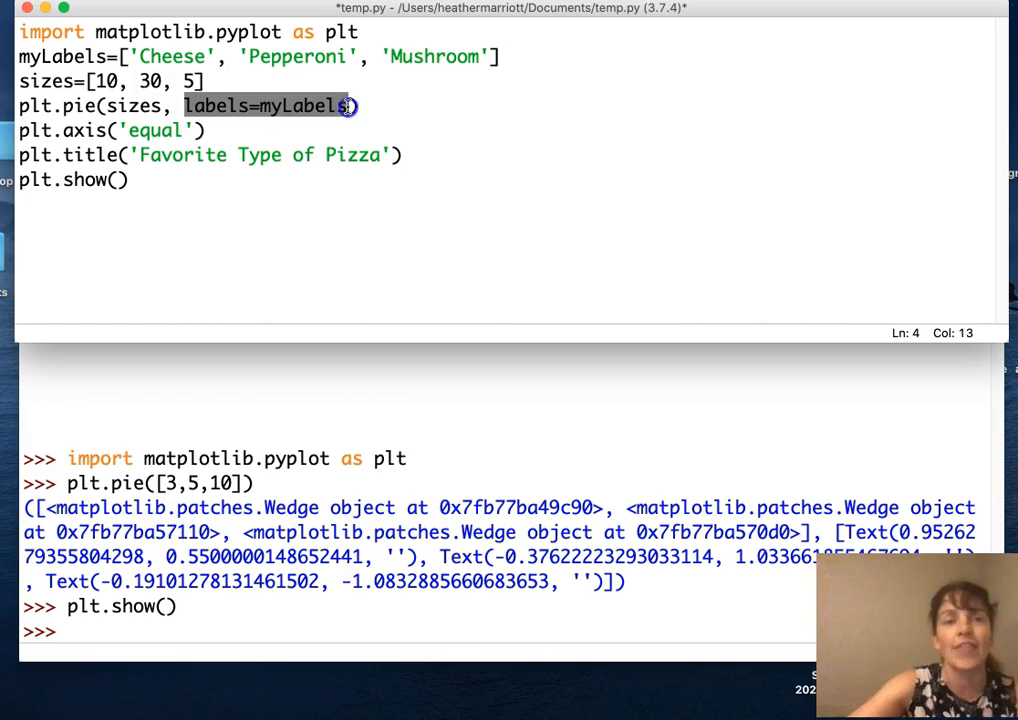
pyautogui.click(288, 154)
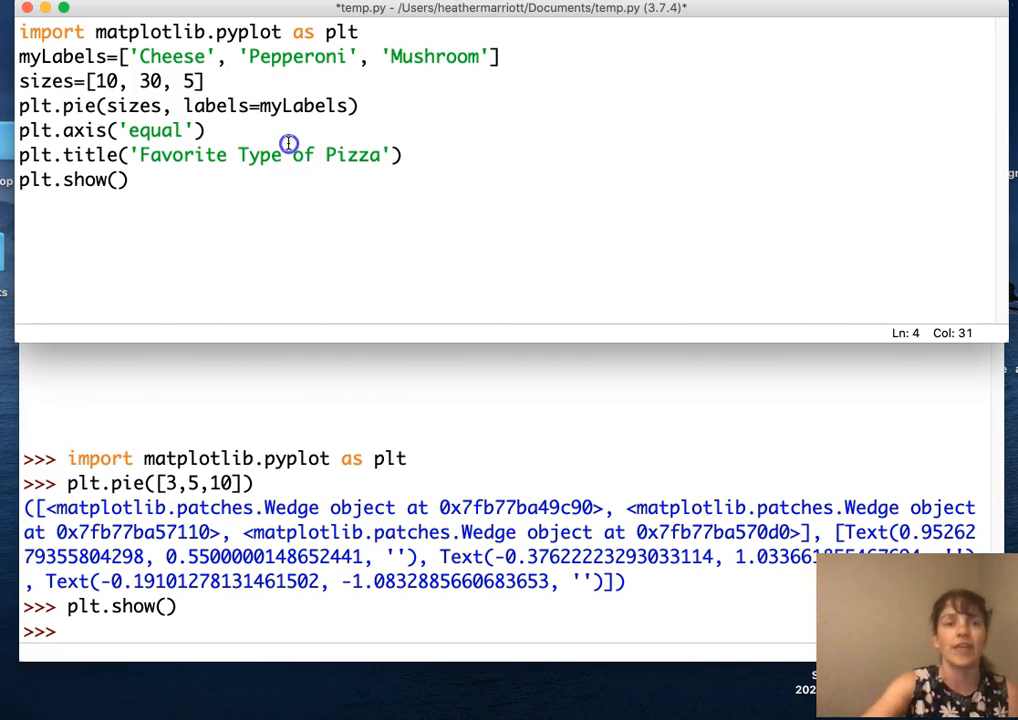
pyautogui.doubleClick(217, 105)
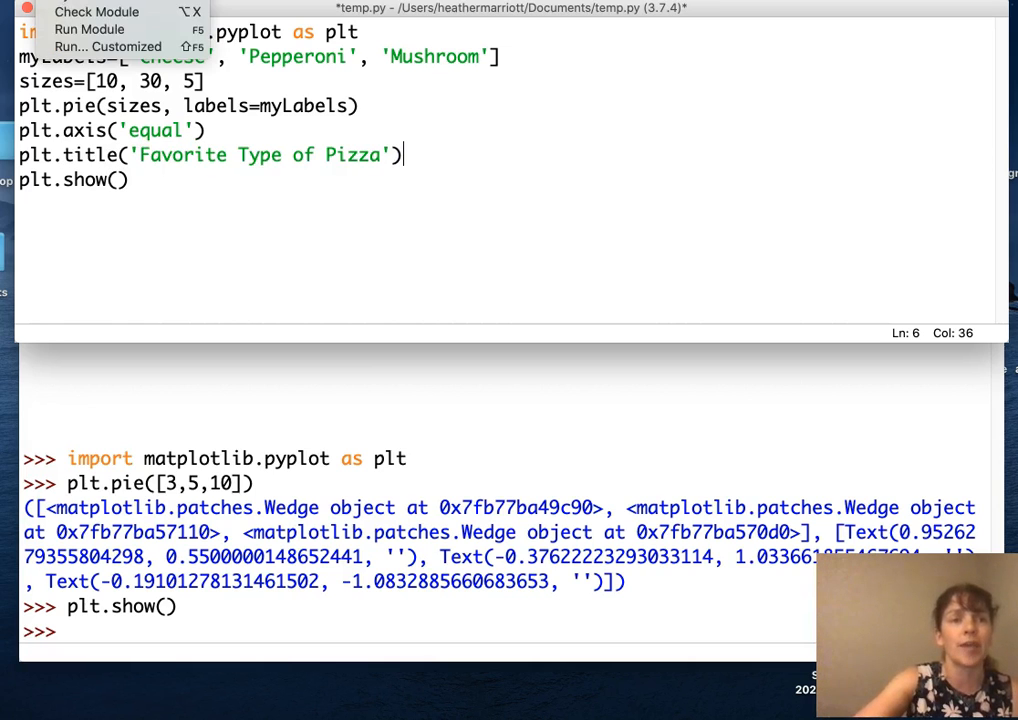
# Save and run temp.py, centre the pizza pie chart figure, then close it.
pyautogui.click(89, 29)
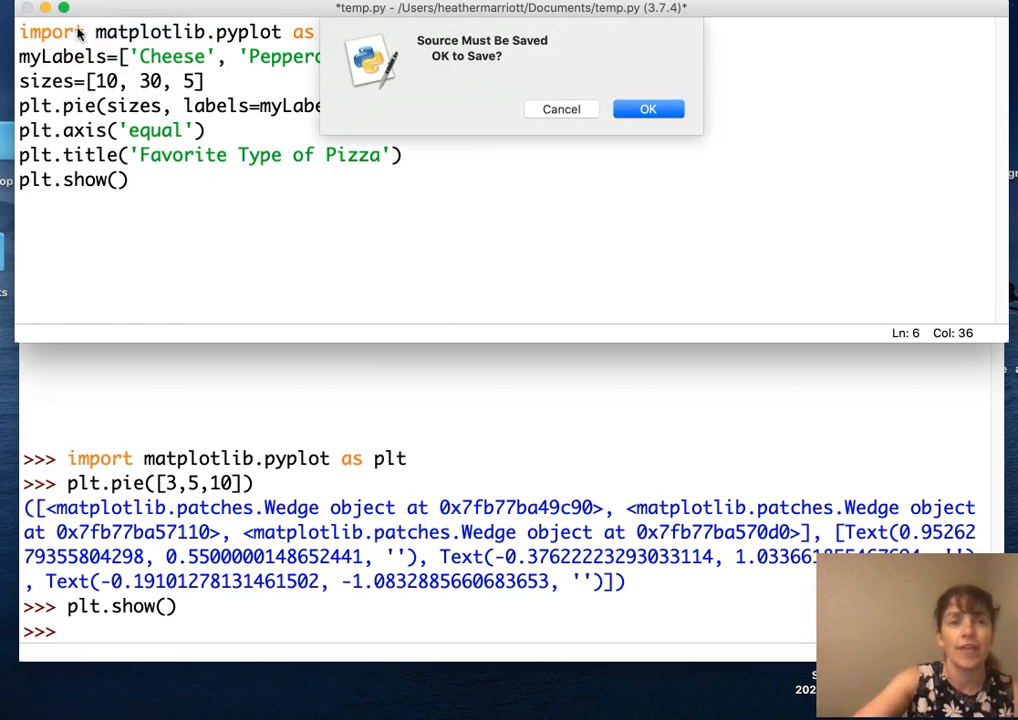
pyautogui.click(648, 109)
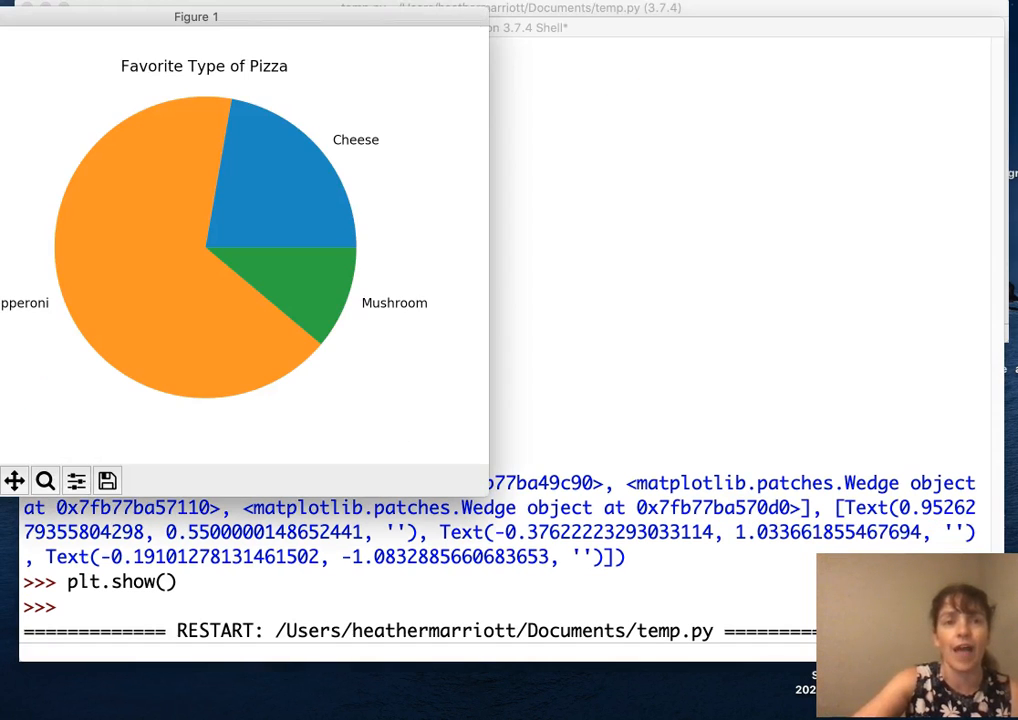
pyautogui.moveTo(196, 17); pyautogui.dragTo(527, 17)
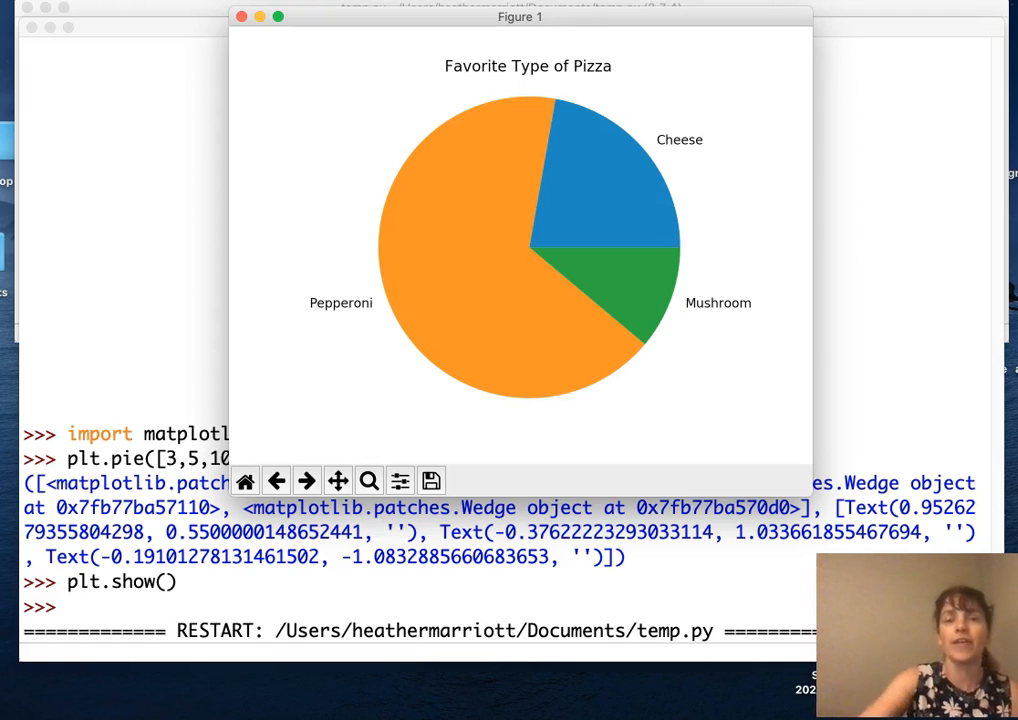
pyautogui.moveTo(495, 222)
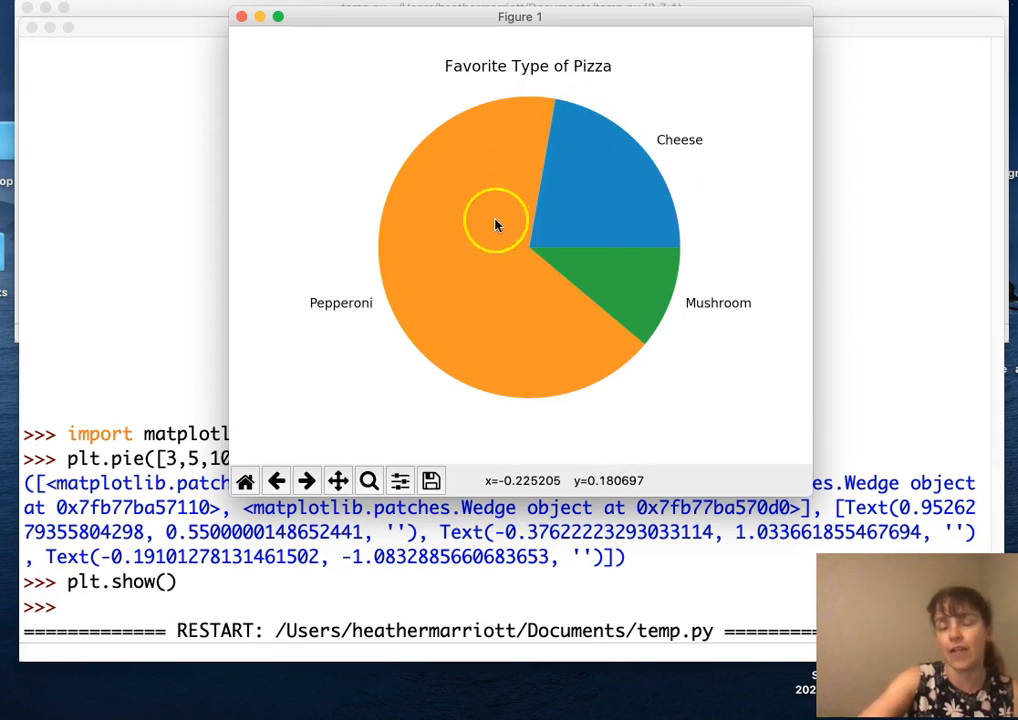
pyautogui.moveTo(640, 222)
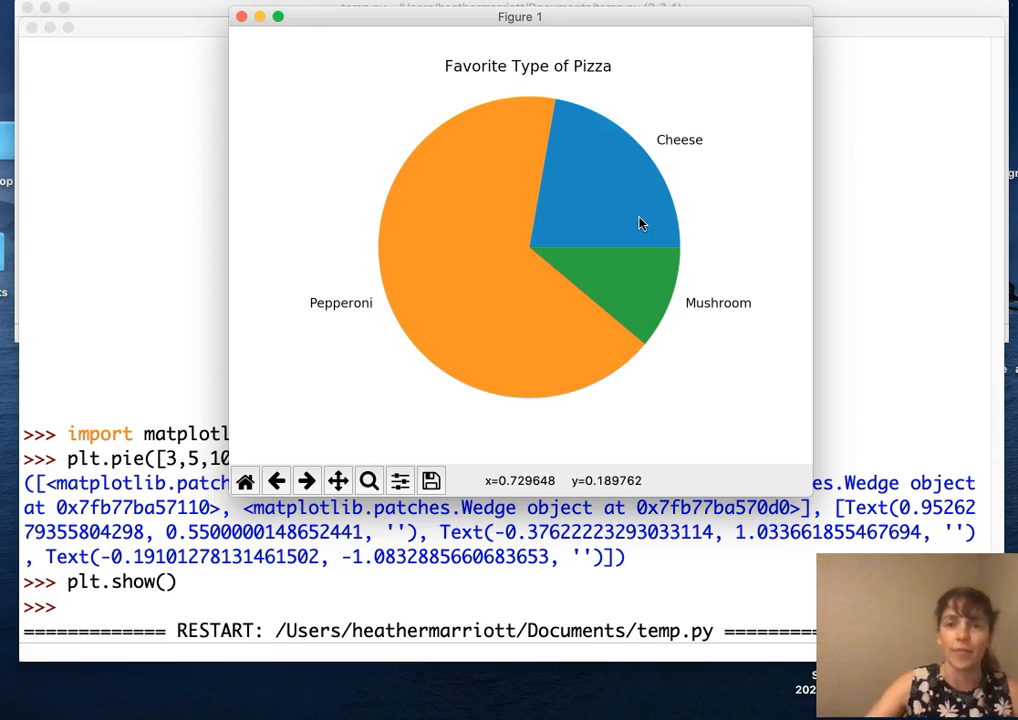
pyautogui.moveTo(617, 190)
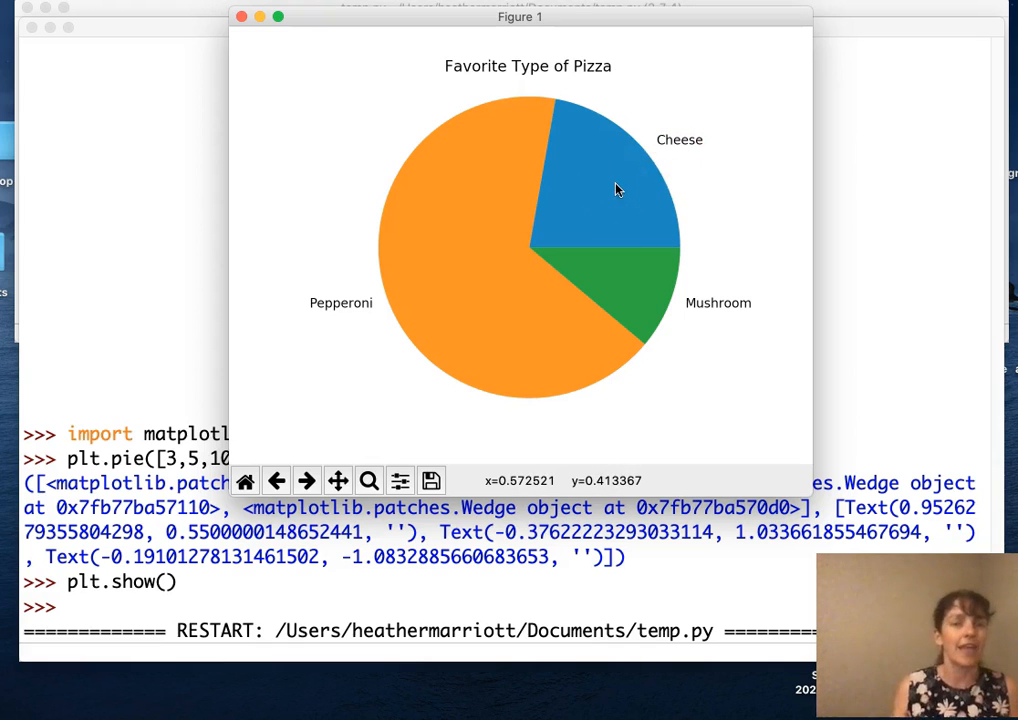
pyautogui.moveTo(643, 276)
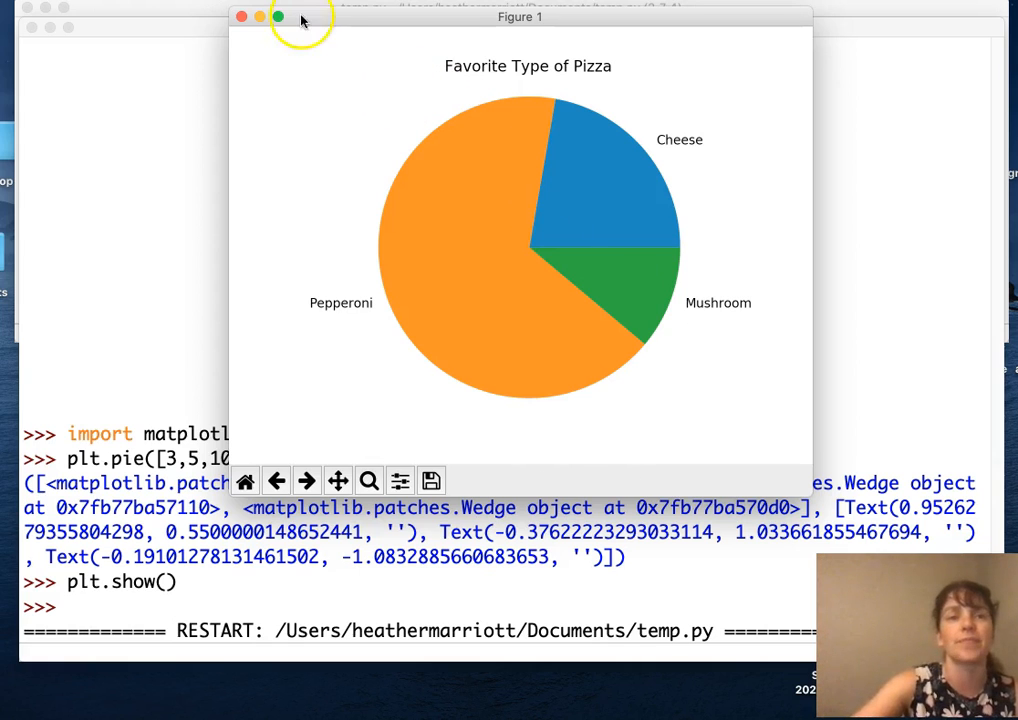
pyautogui.click(241, 17)
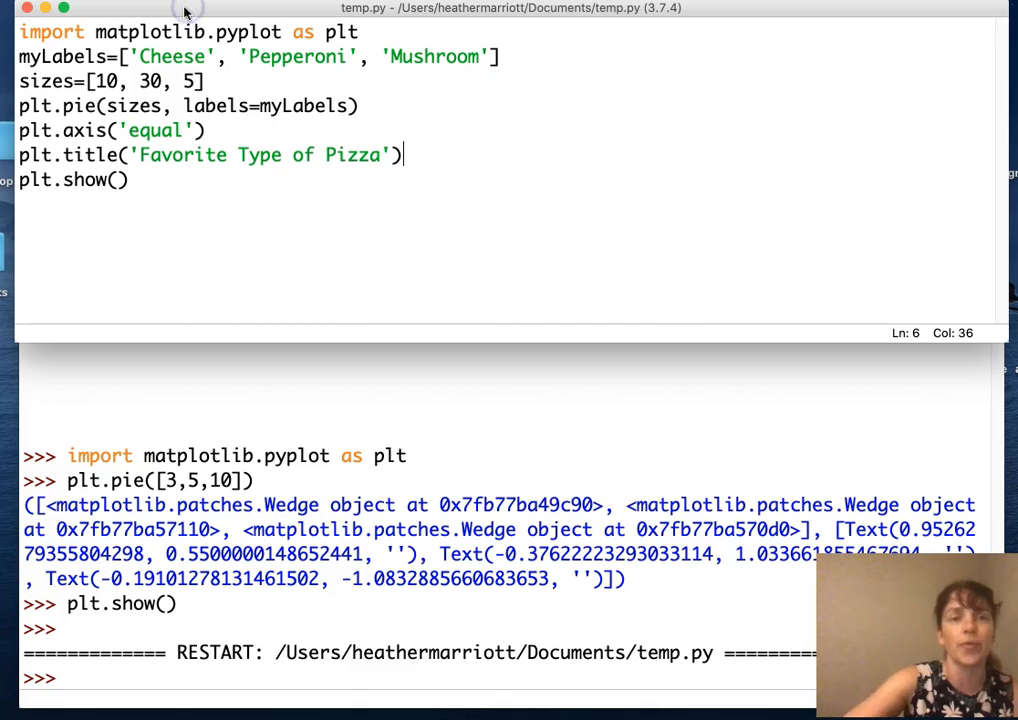
# Add colors=['y', 'r', 'k'] to the pie call for yellow, red and black slices.
pyautogui.click(357, 105)
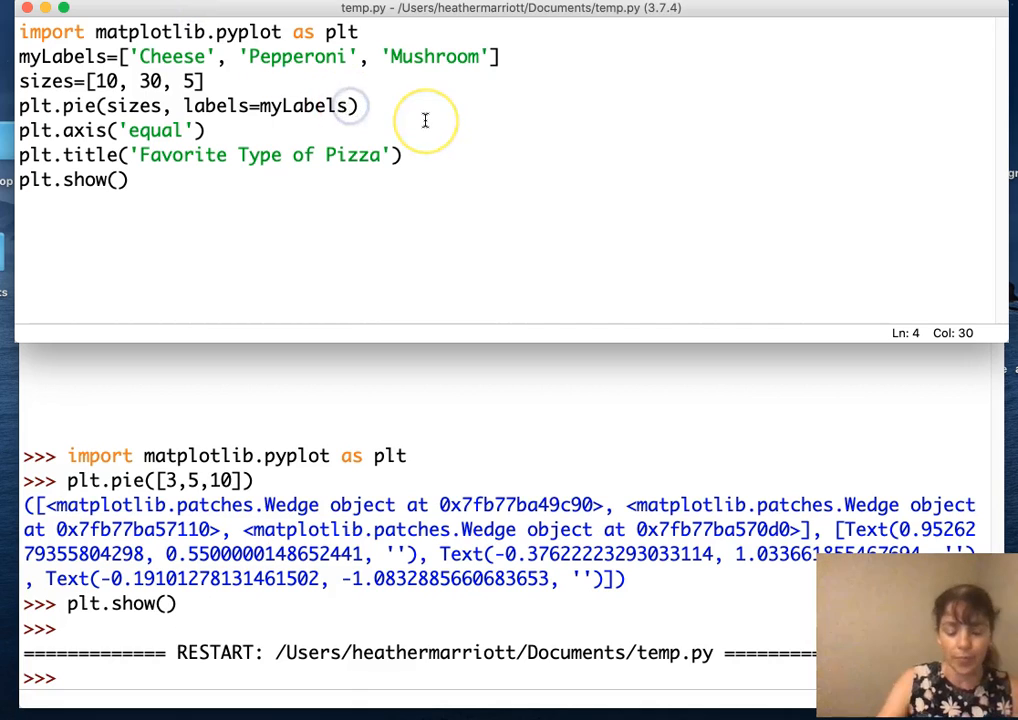
pyautogui.write(', colo')
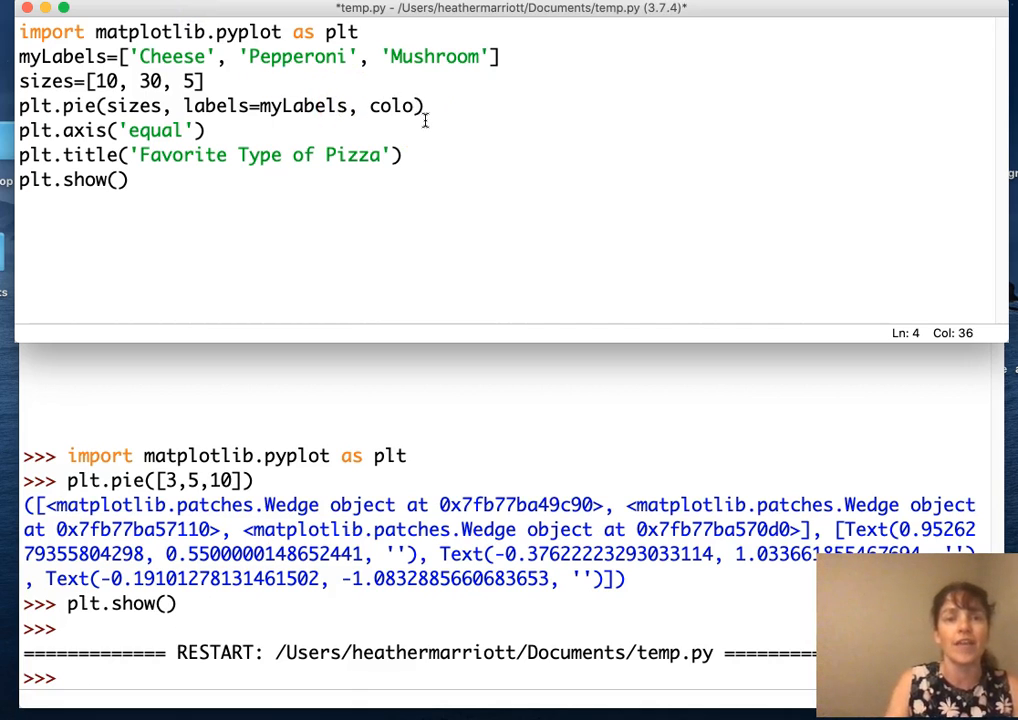
pyautogui.write('rs=[]')
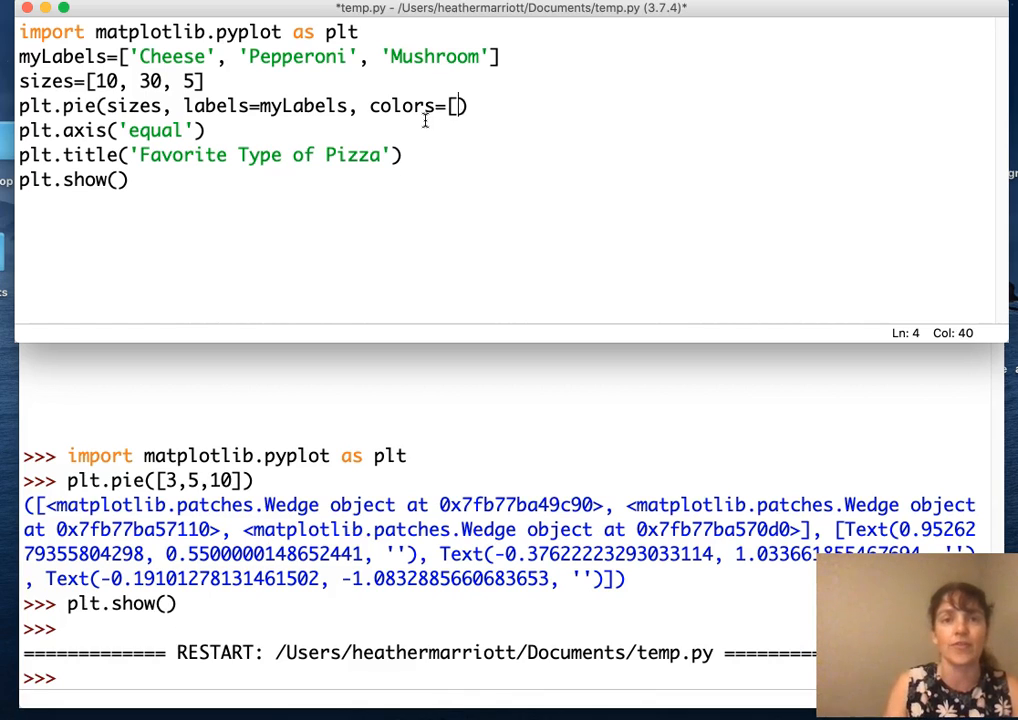
pyautogui.write("'y', '")
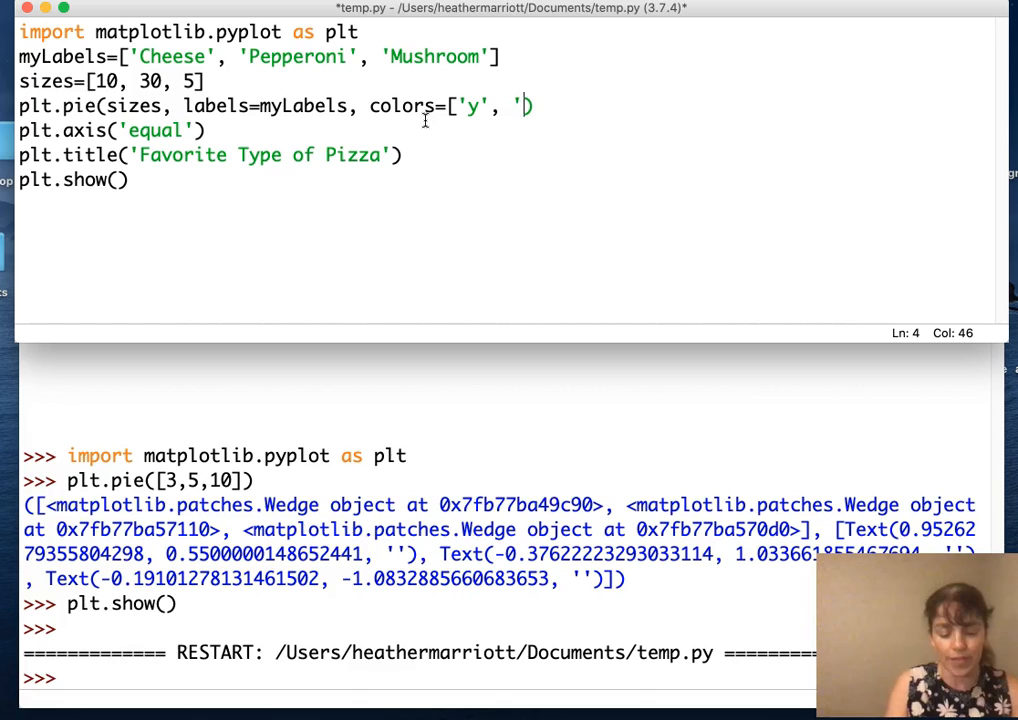
pyautogui.write("r', '")
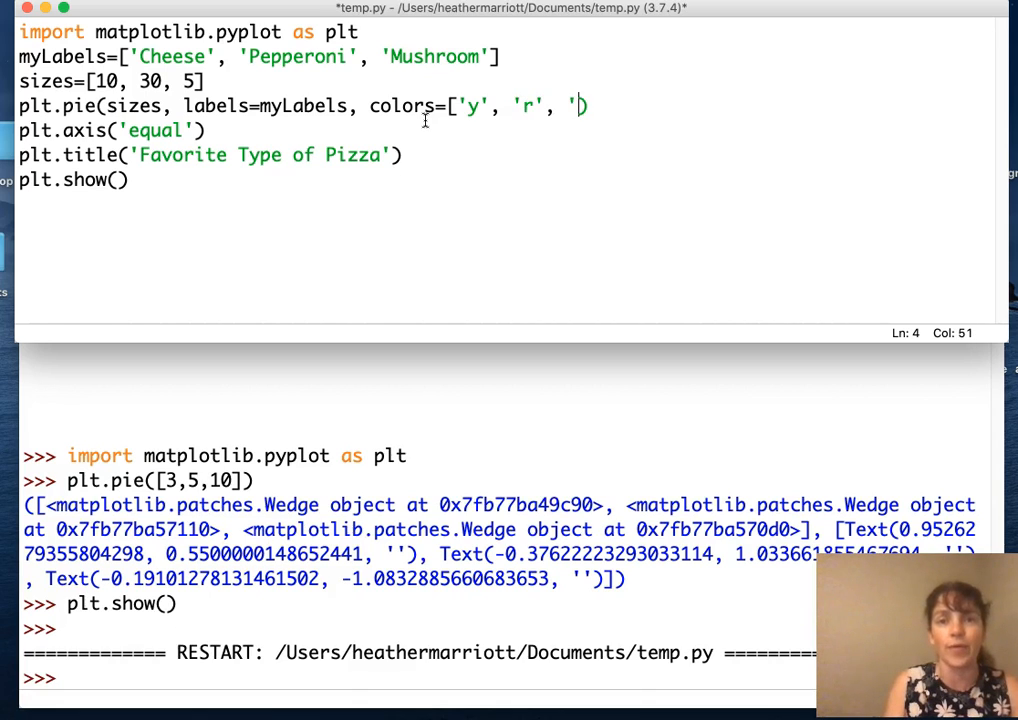
pyautogui.press('backspace')
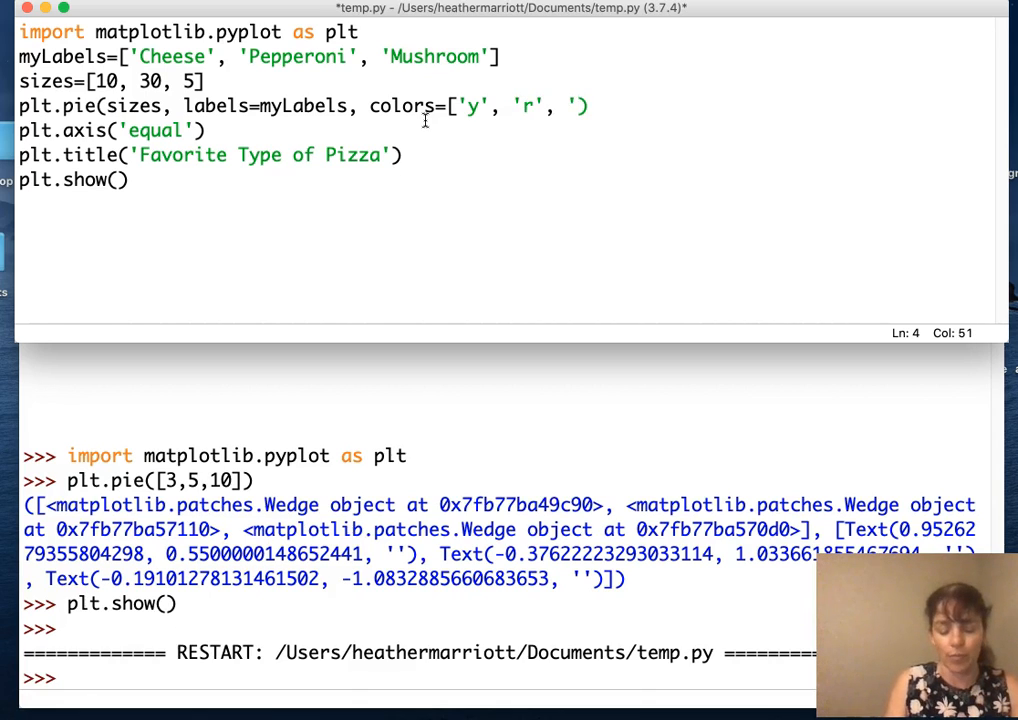
pyautogui.write("k'")
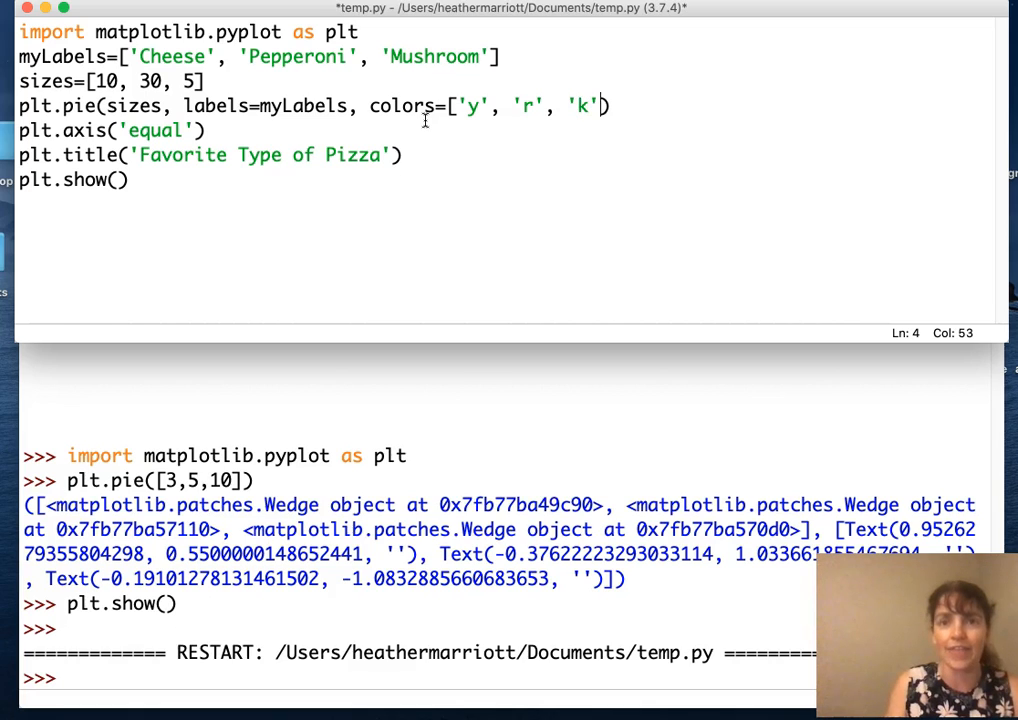
pyautogui.write(']')
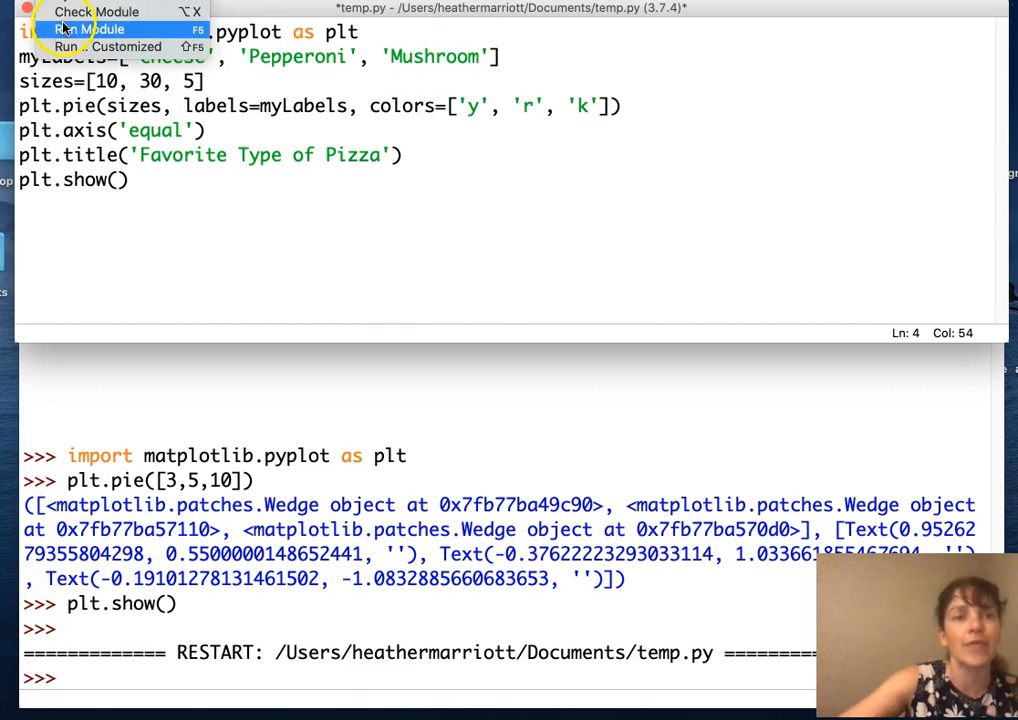
# Run temp.py and confirm the save to display the yellow, red and black pie chart.
pyautogui.click(92, 28)
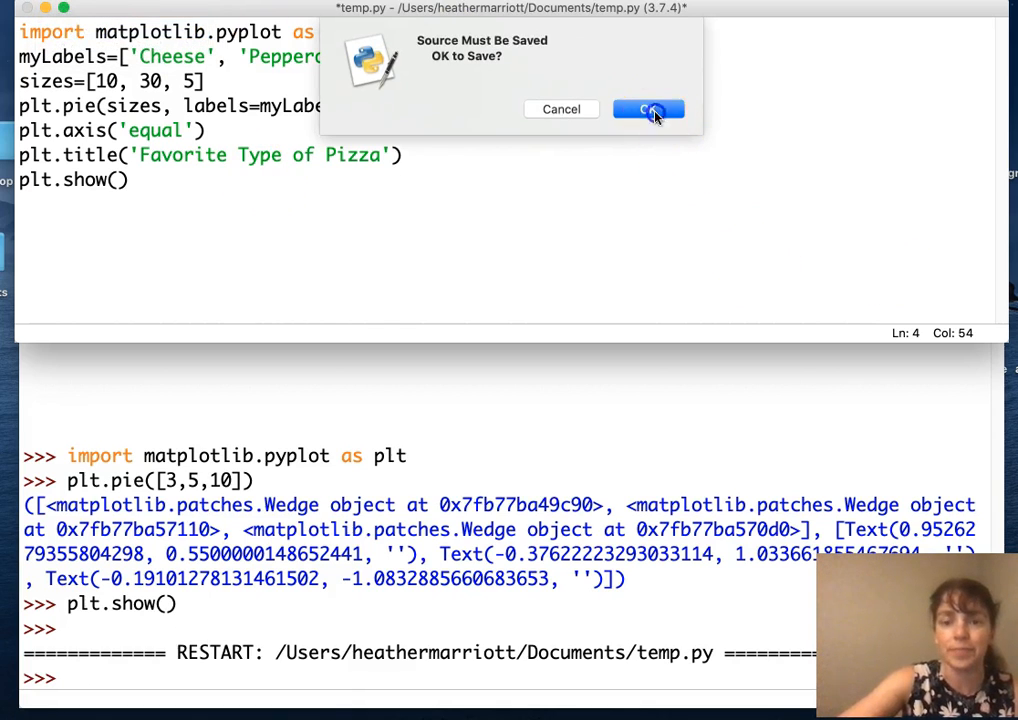
pyautogui.click(648, 109)
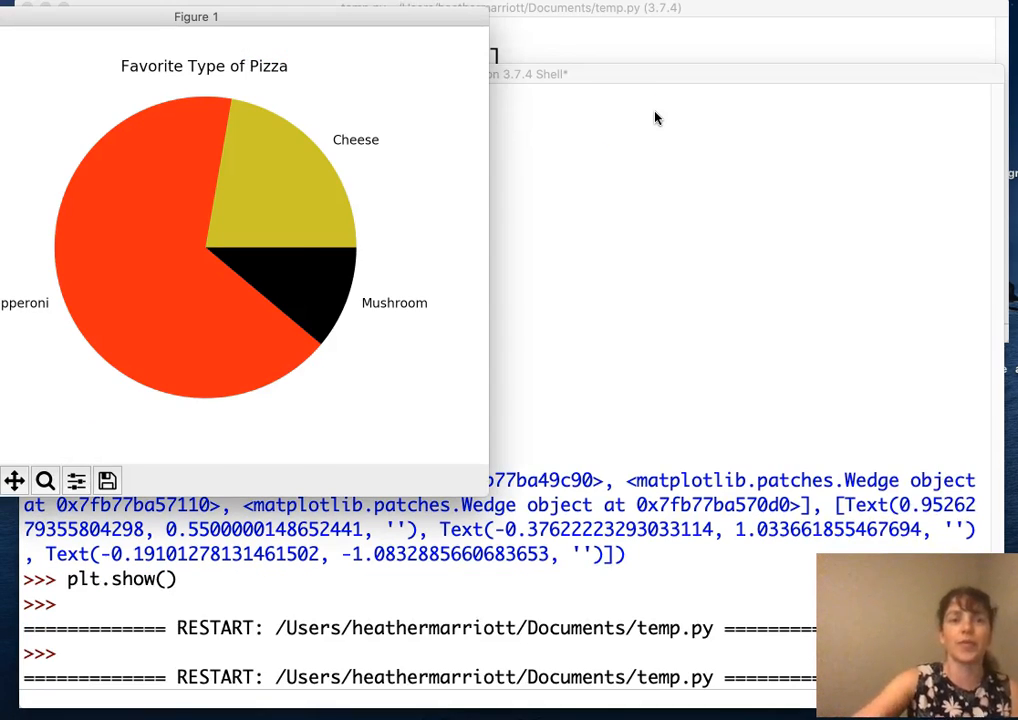
pyautogui.moveTo(775, 22)
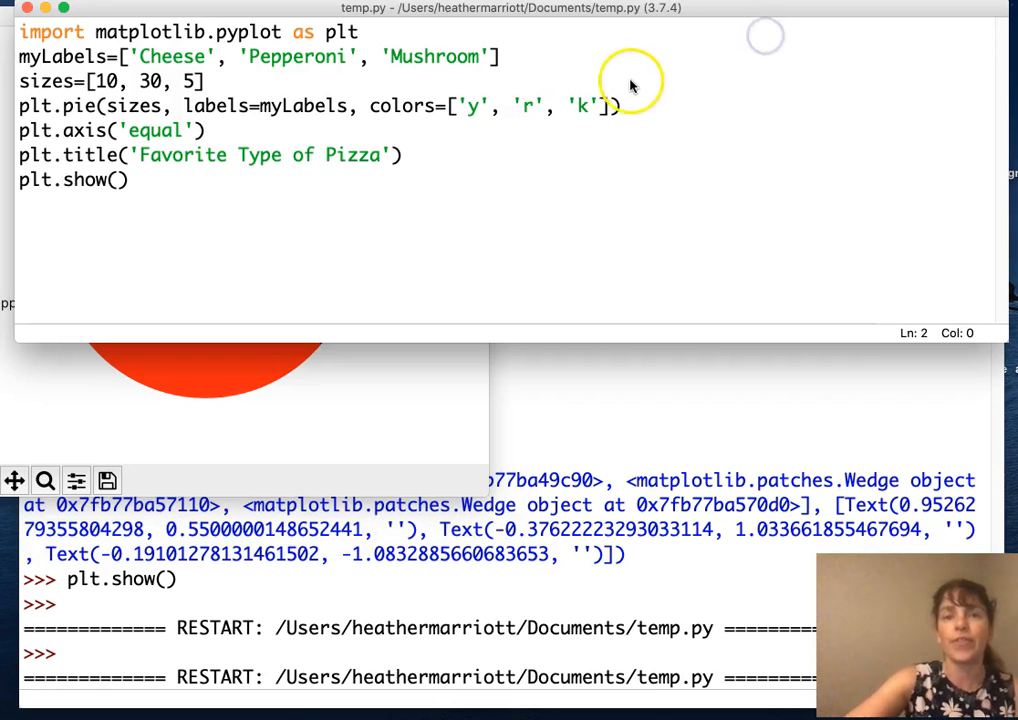
# Change the Mushroom colour from 'k' to 'SaddleBrown', then save and rerun temp.py.
pyautogui.click(620, 107)
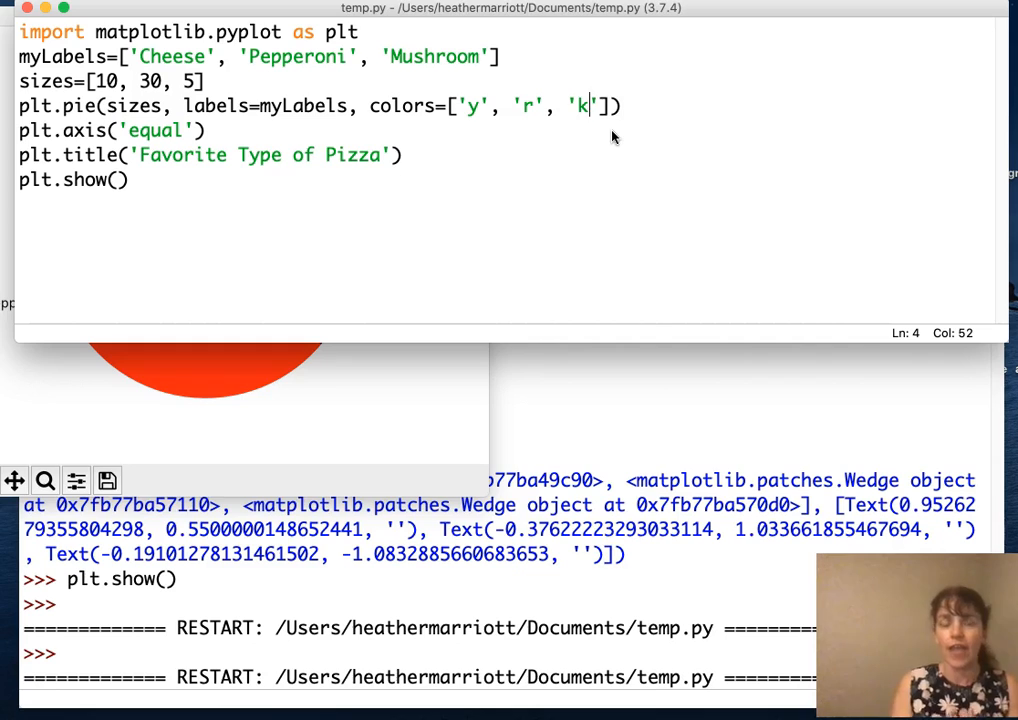
pyautogui.press('backspace')
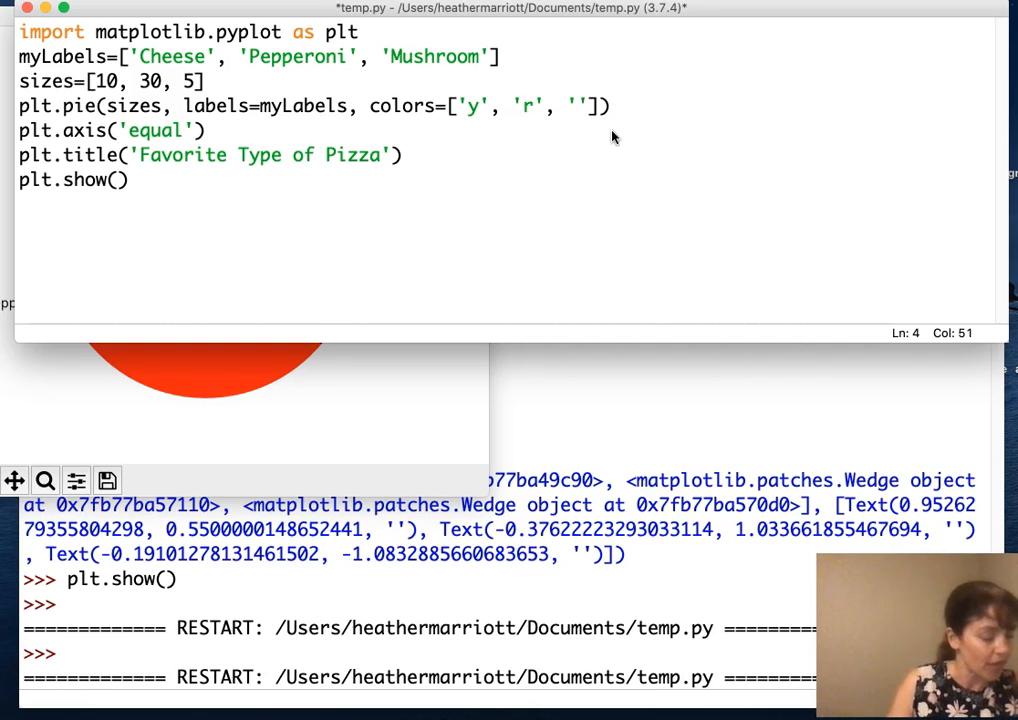
pyautogui.write('S')
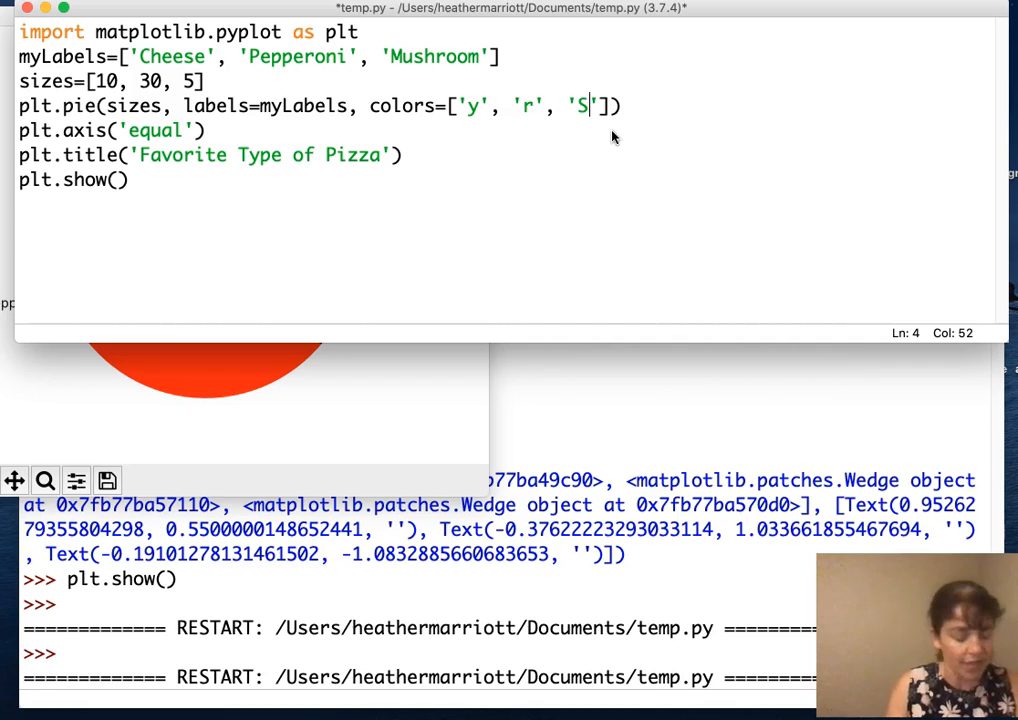
pyautogui.write('add')
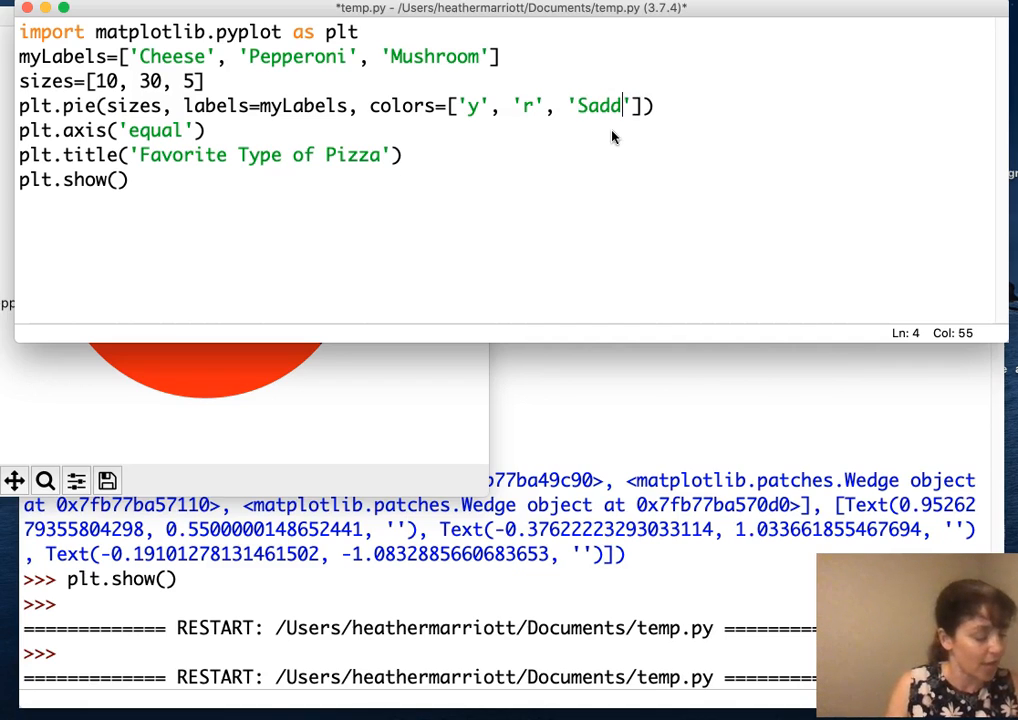
pyautogui.write('leB')
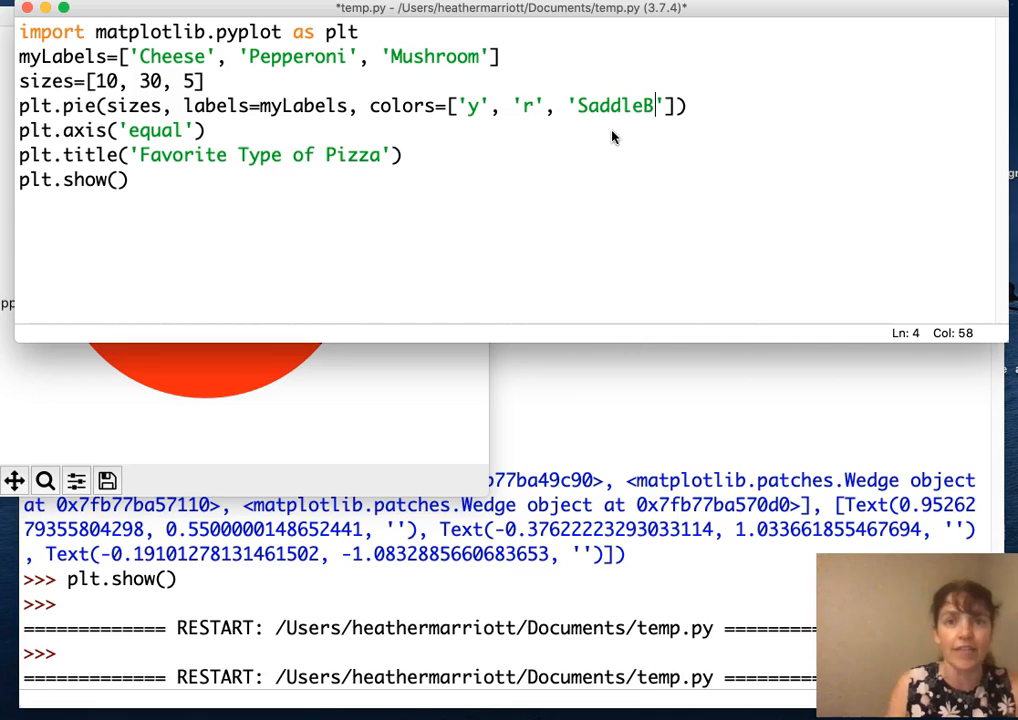
pyautogui.write('rown')
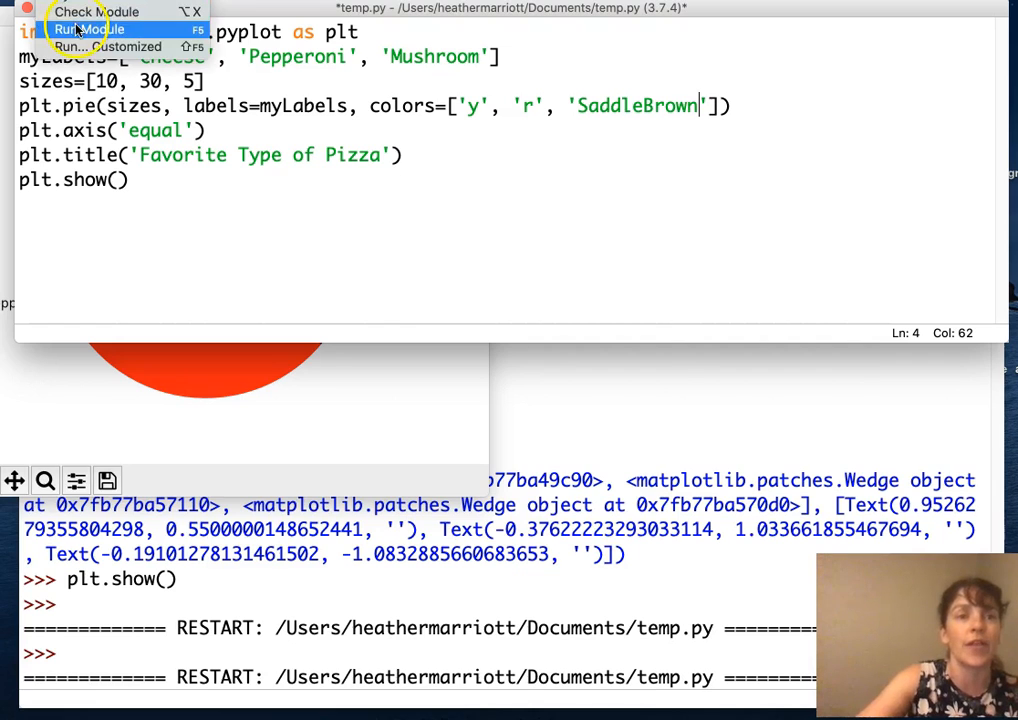
pyautogui.click(89, 28)
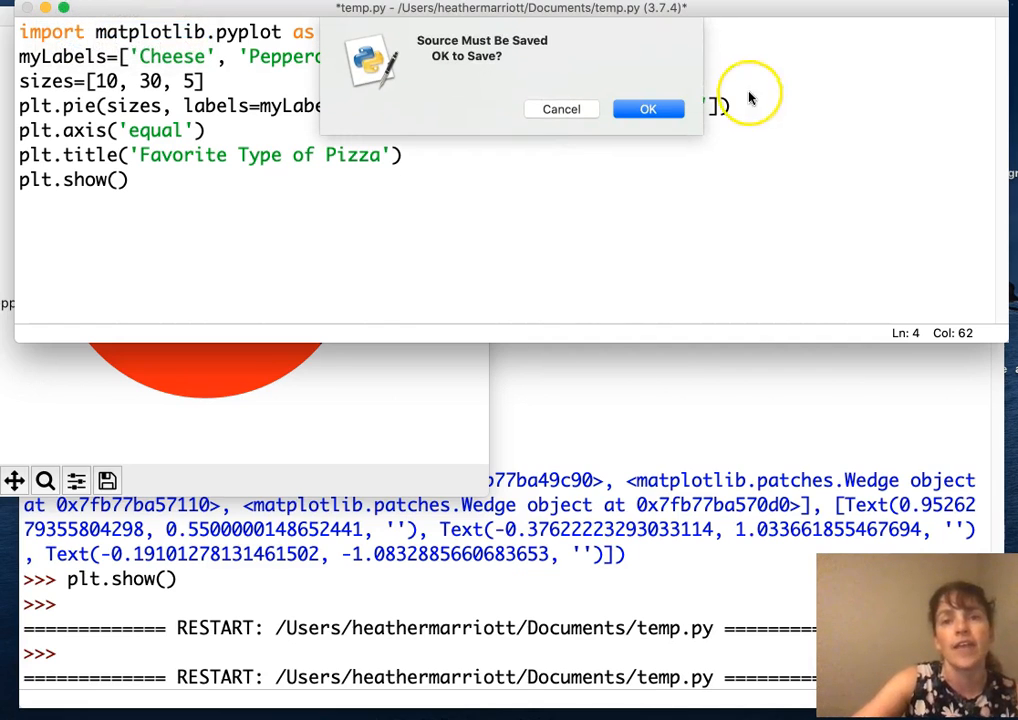
pyautogui.click(648, 108)
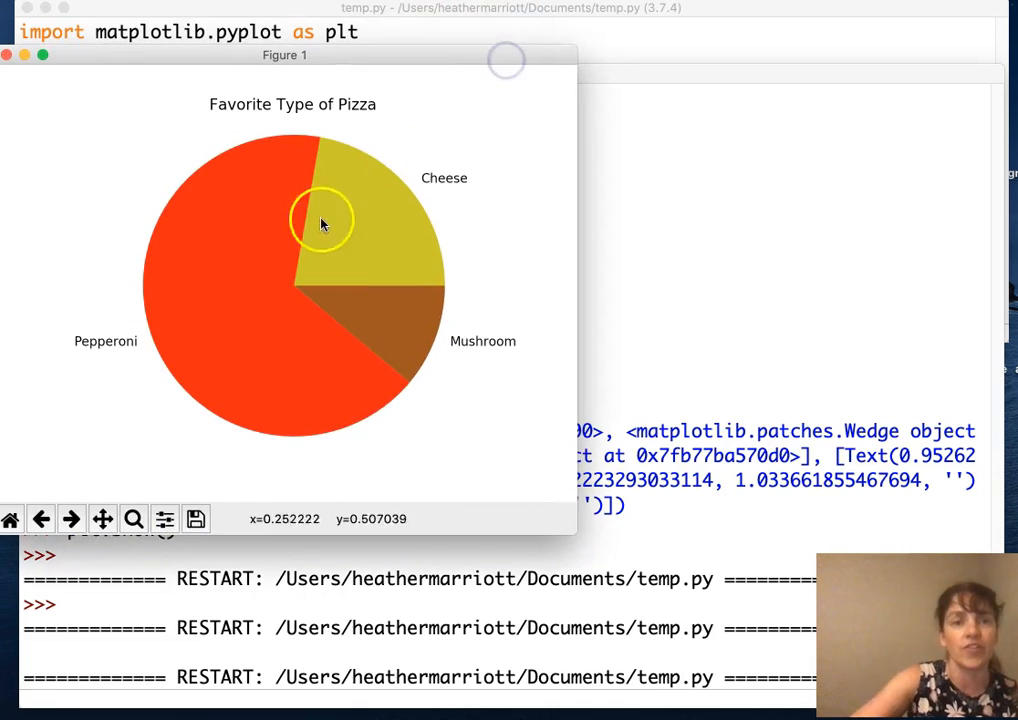
pyautogui.moveTo(588, 32)
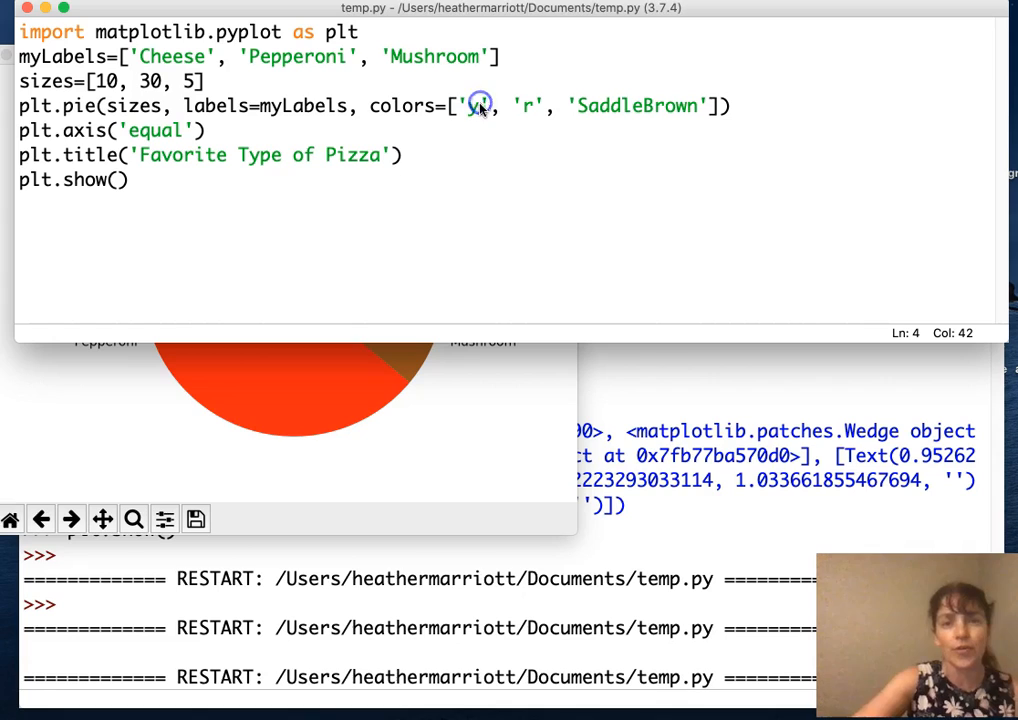
# Replace the Cheese slice's yellow colour code with the hex code '#ff1493'.
pyautogui.press('backspace')
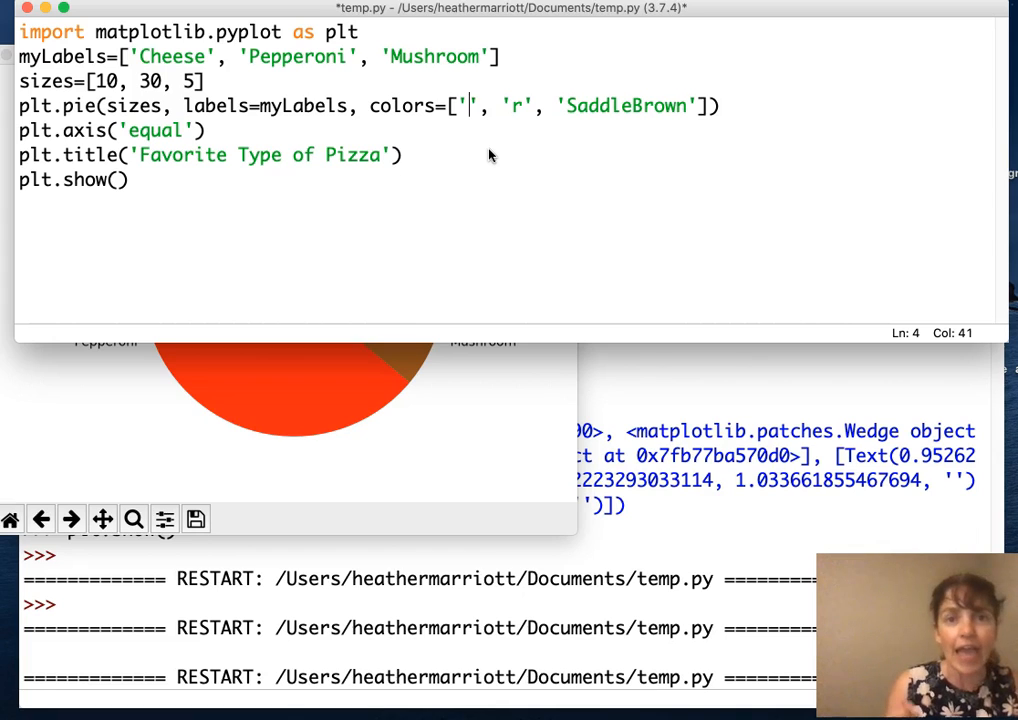
pyautogui.write('#')
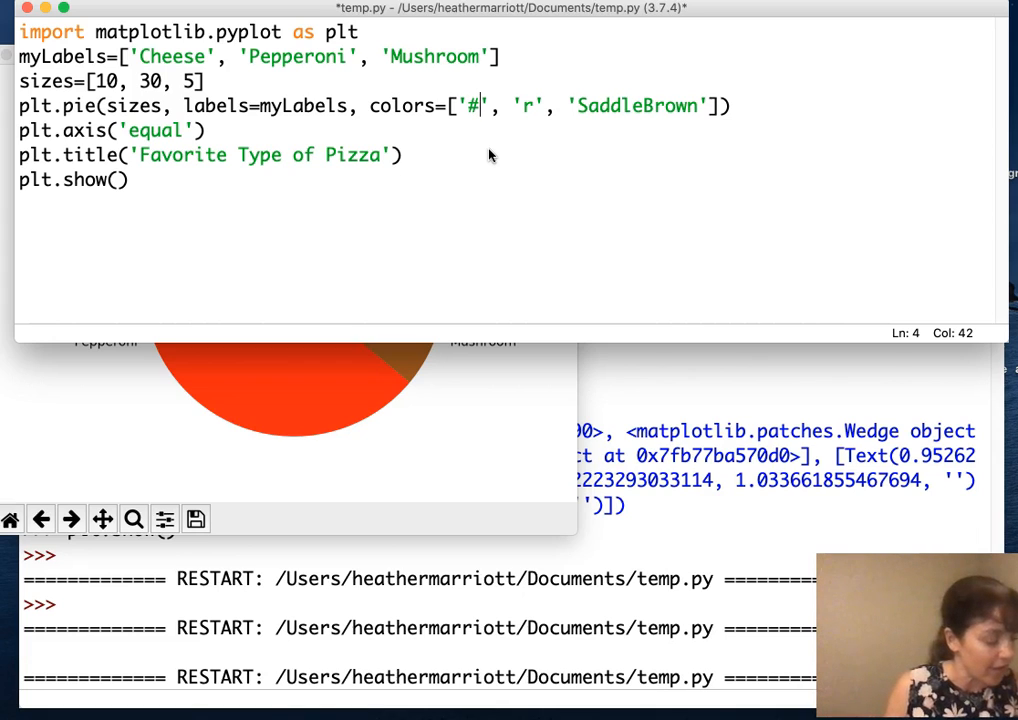
pyautogui.write('f')
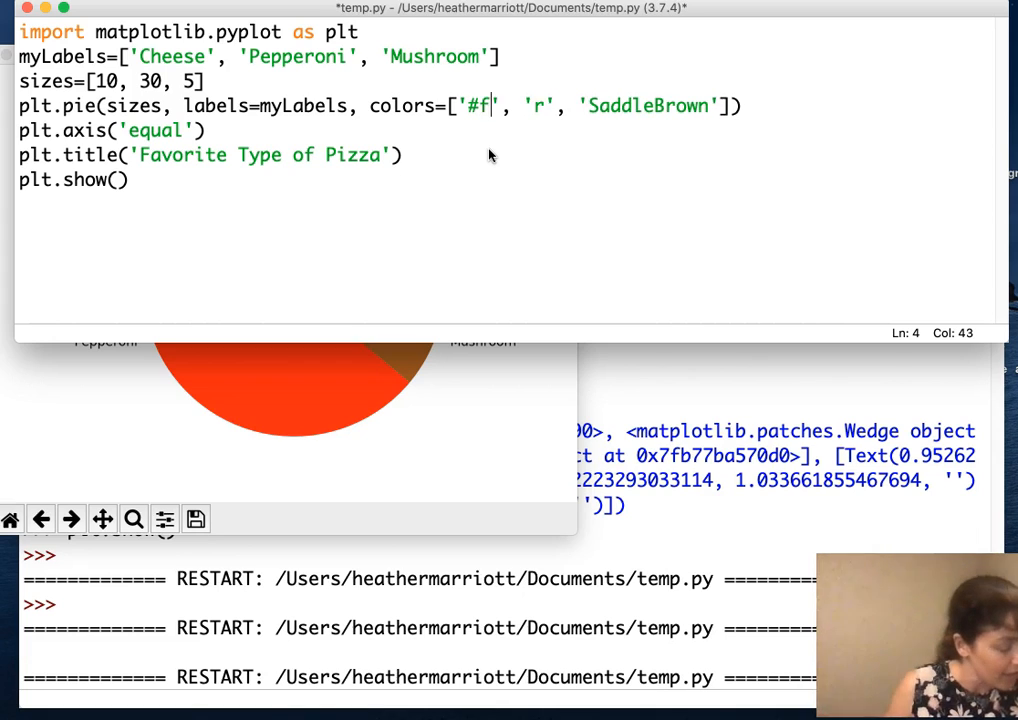
pyautogui.write('f1')
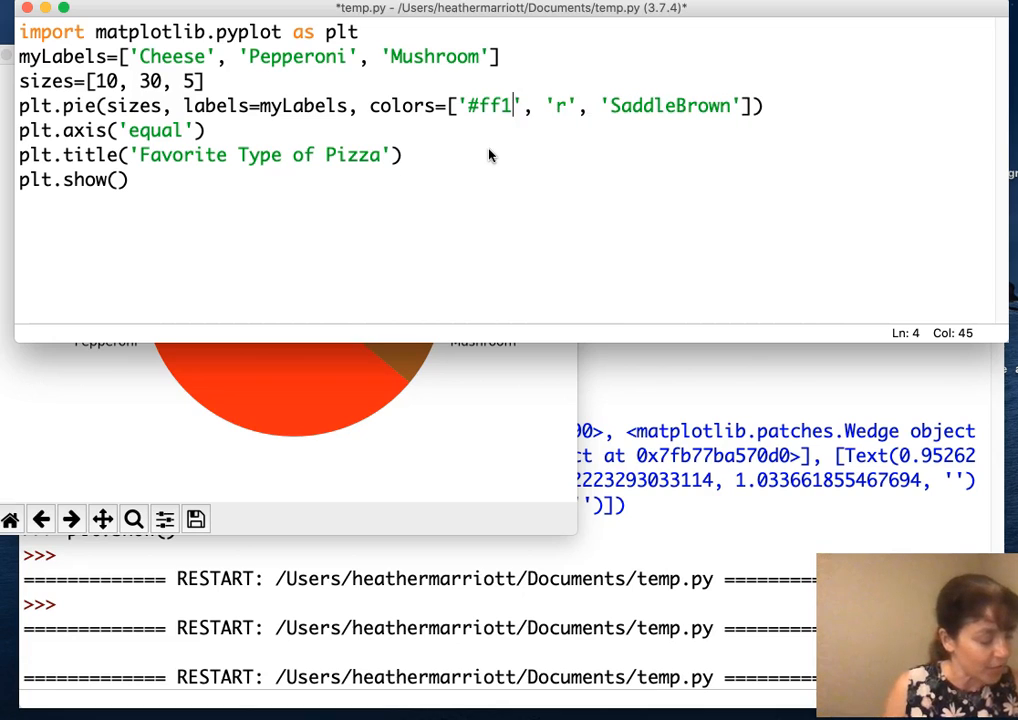
pyautogui.write('4')
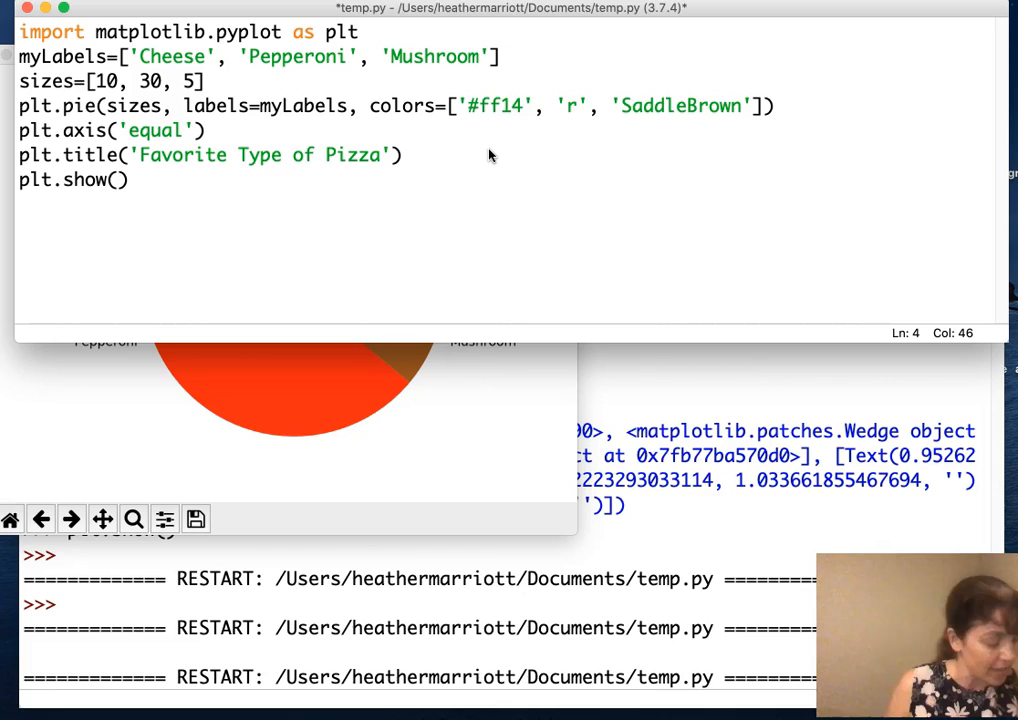
pyautogui.write('93')
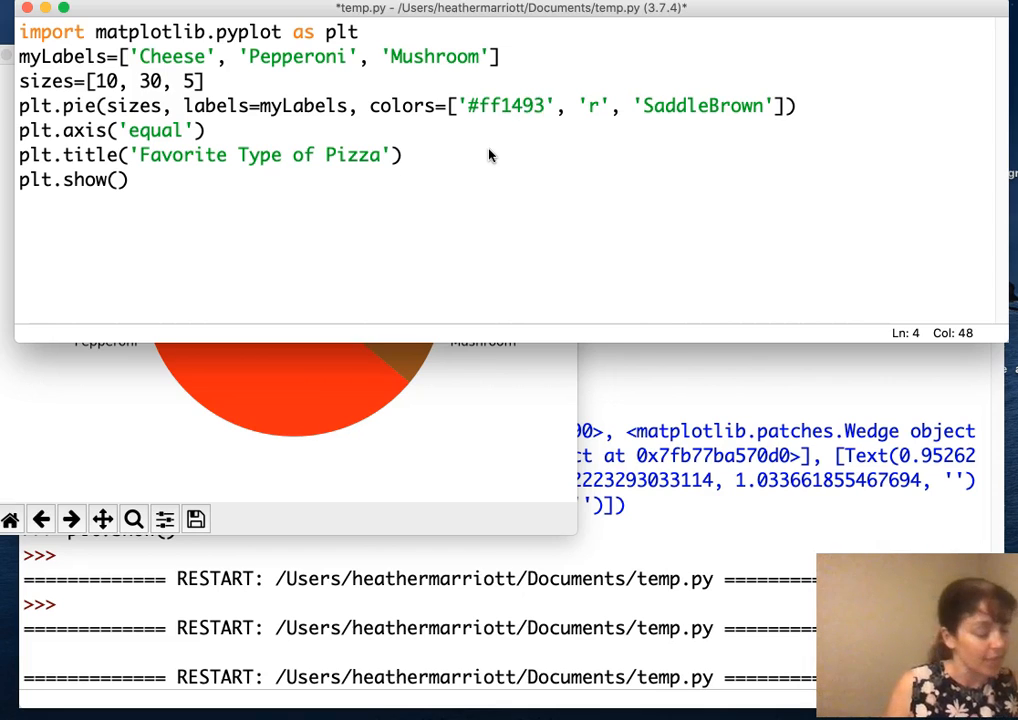
pyautogui.click(545, 106)
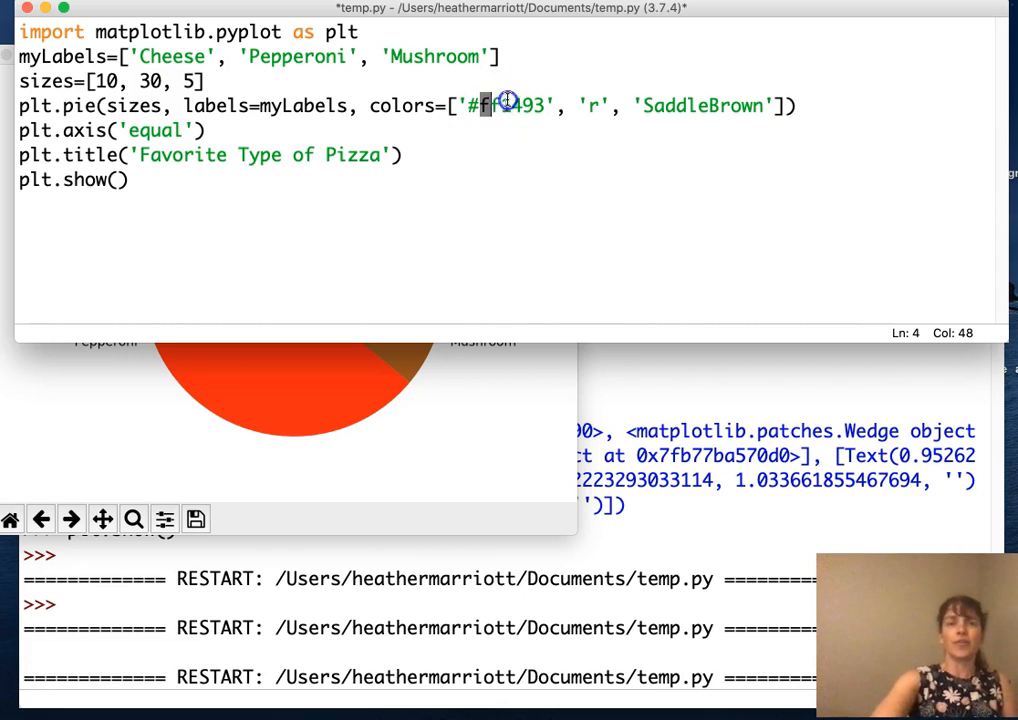
pyautogui.doubleClick(510, 105)
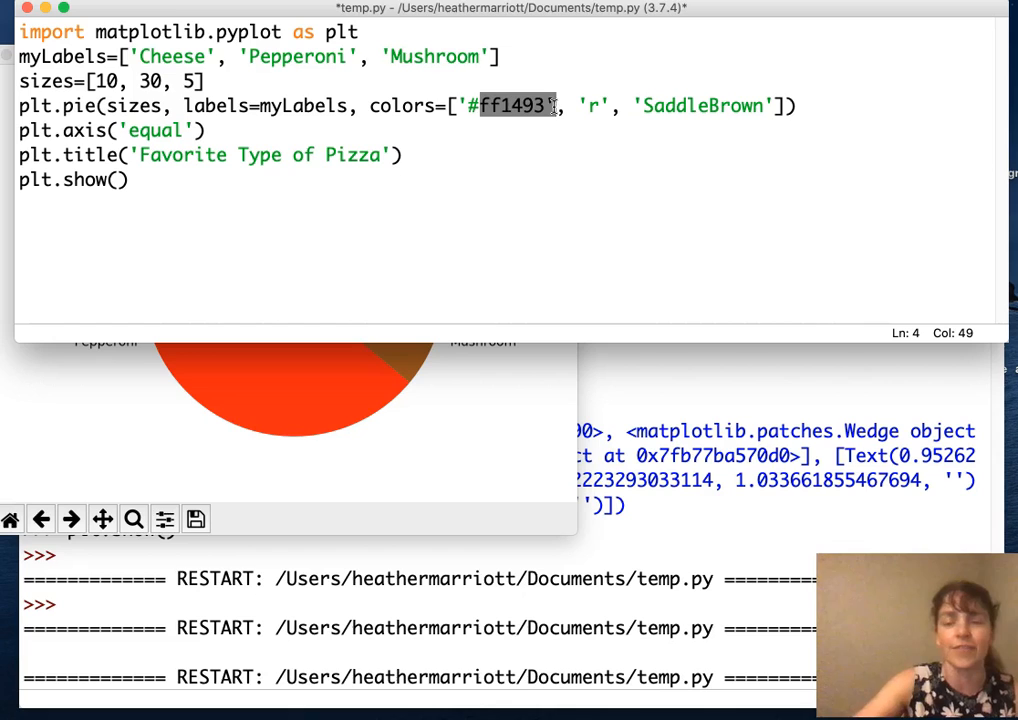
# Save and run temp.py to display the pink, red and brown pizza chart.
pyautogui.click(70, 28)
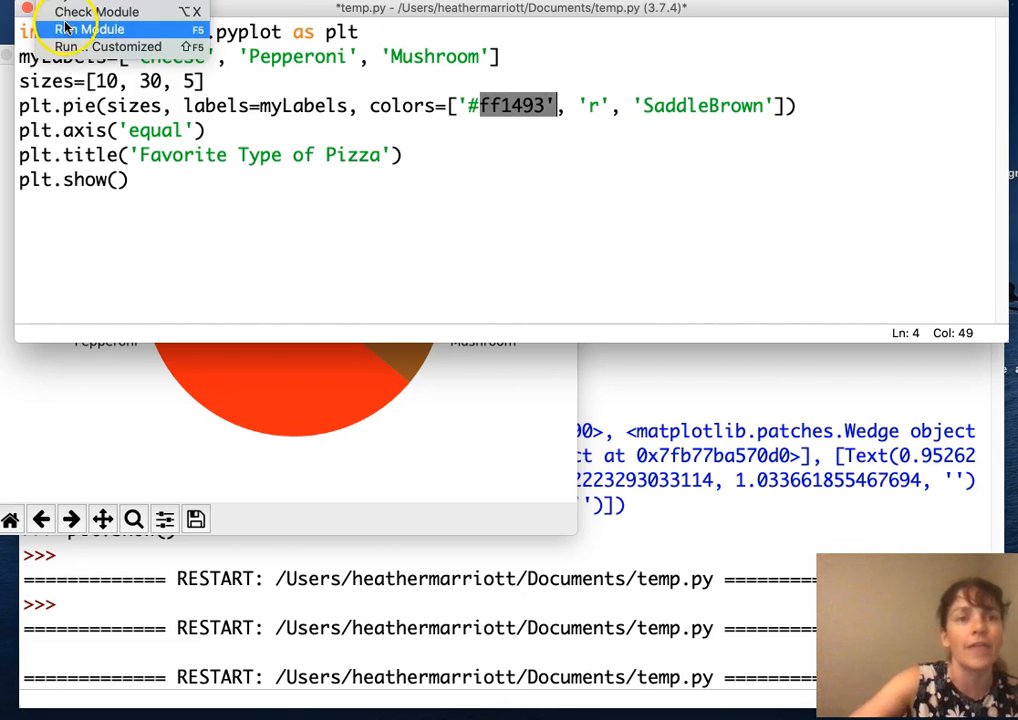
pyautogui.click(85, 29)
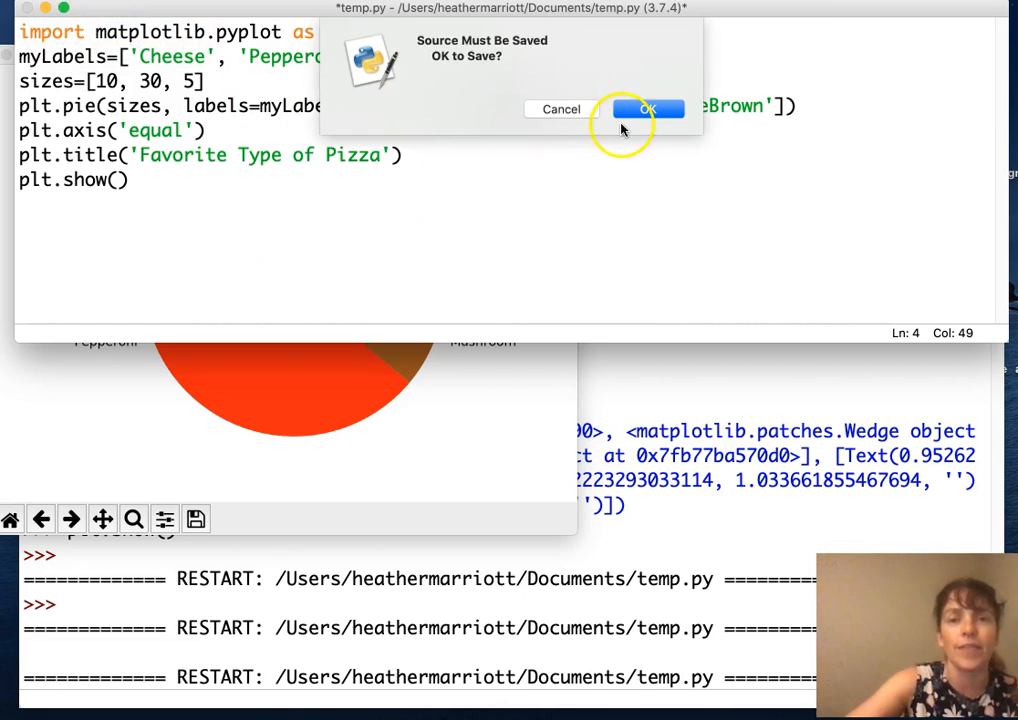
pyautogui.click(647, 109)
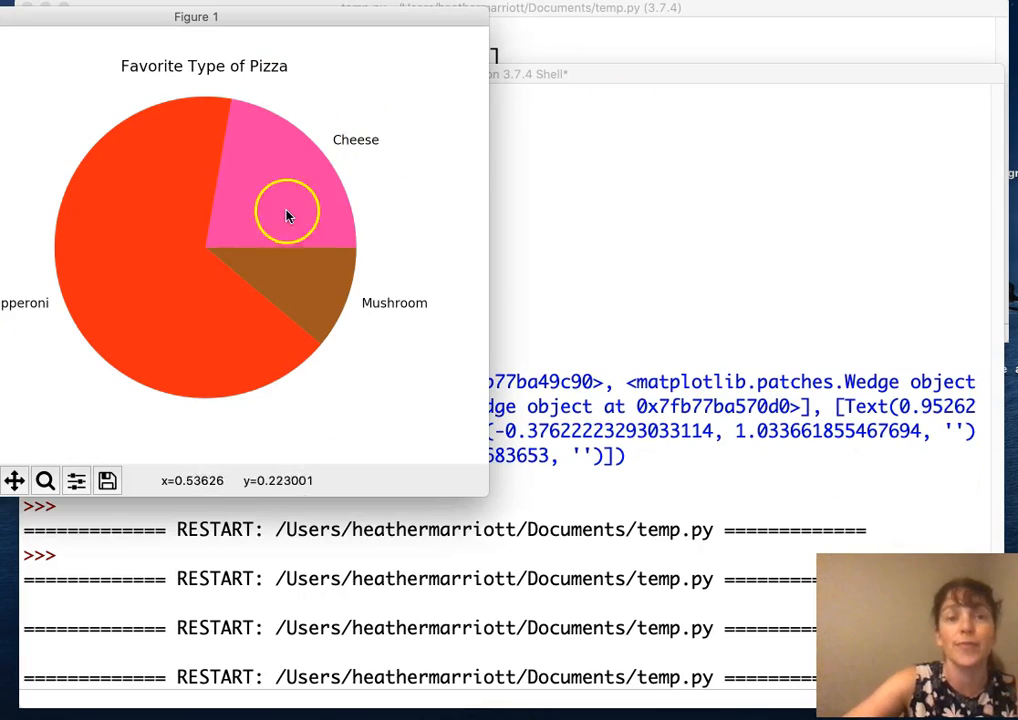
pyautogui.moveTo(268, 196)
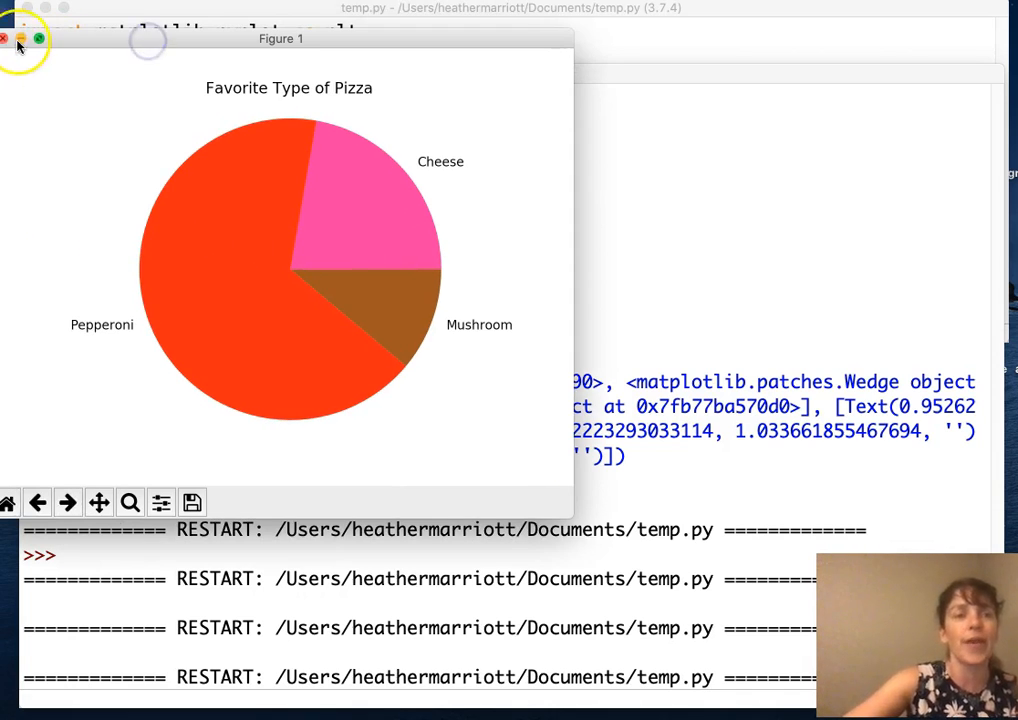
# Close the Figure 1 pie chart window.
pyautogui.click(6, 38)
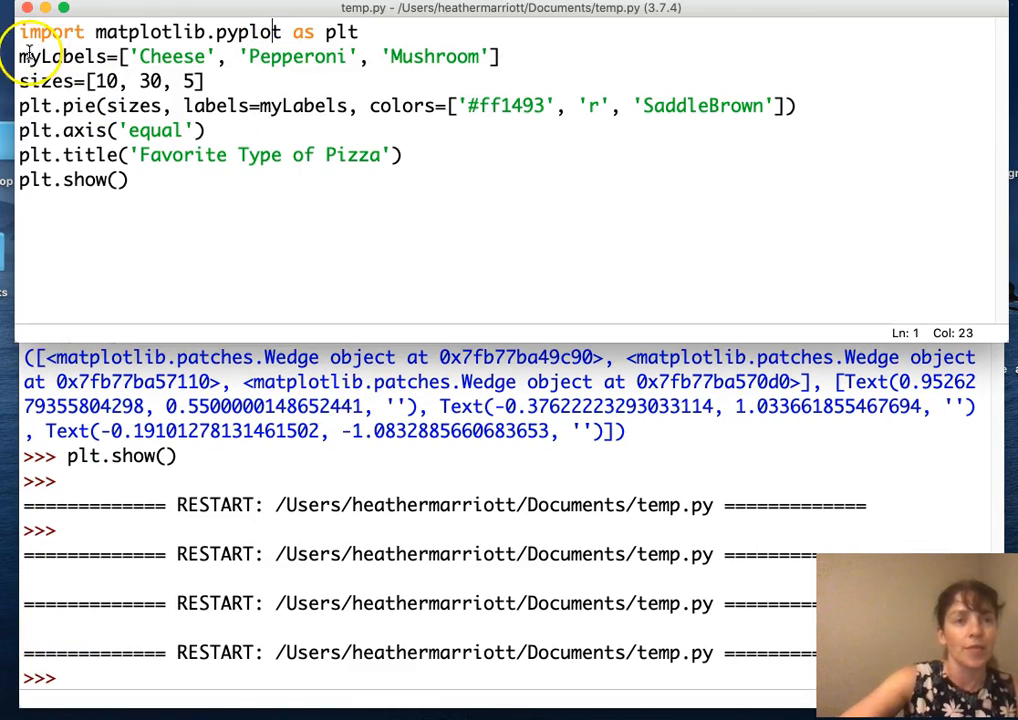
pyautogui.moveTo(40, 679)
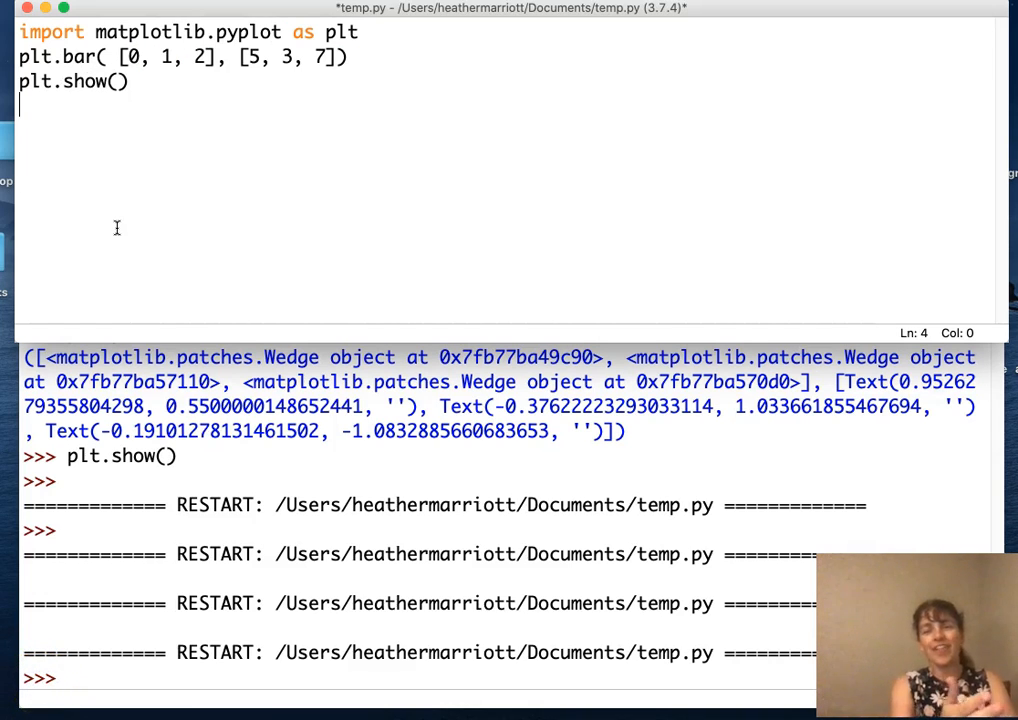
# Highlight 'bar' and the first position 0 in plt.bar([0, 1, 2], [5, 3, 7]).
pyautogui.click(67, 56)
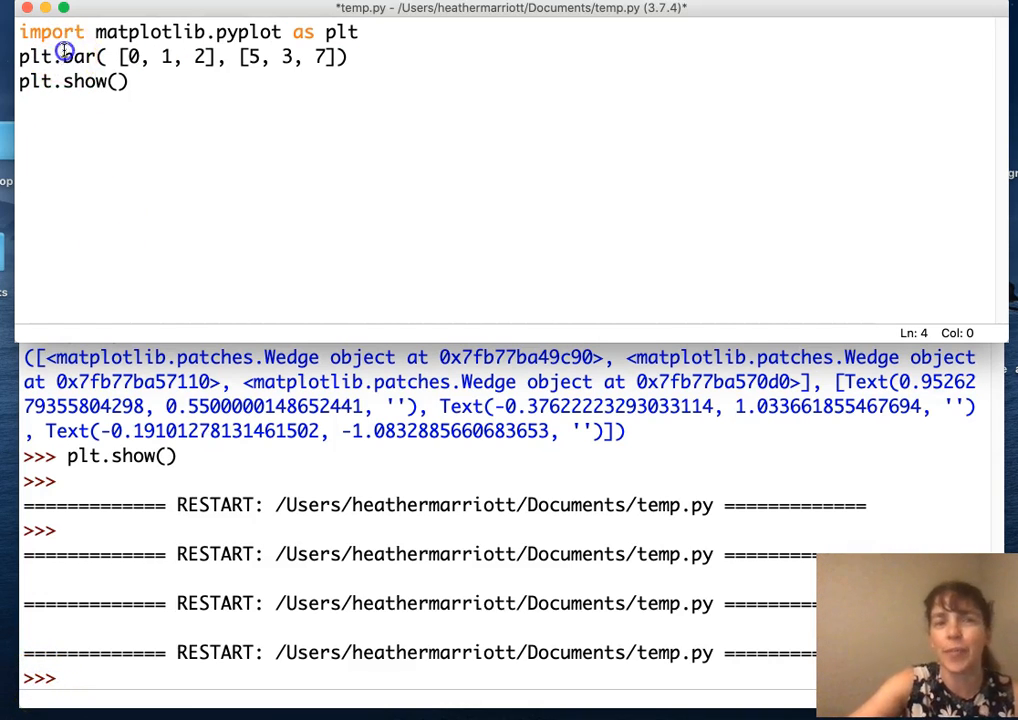
pyautogui.doubleClick(78, 57)
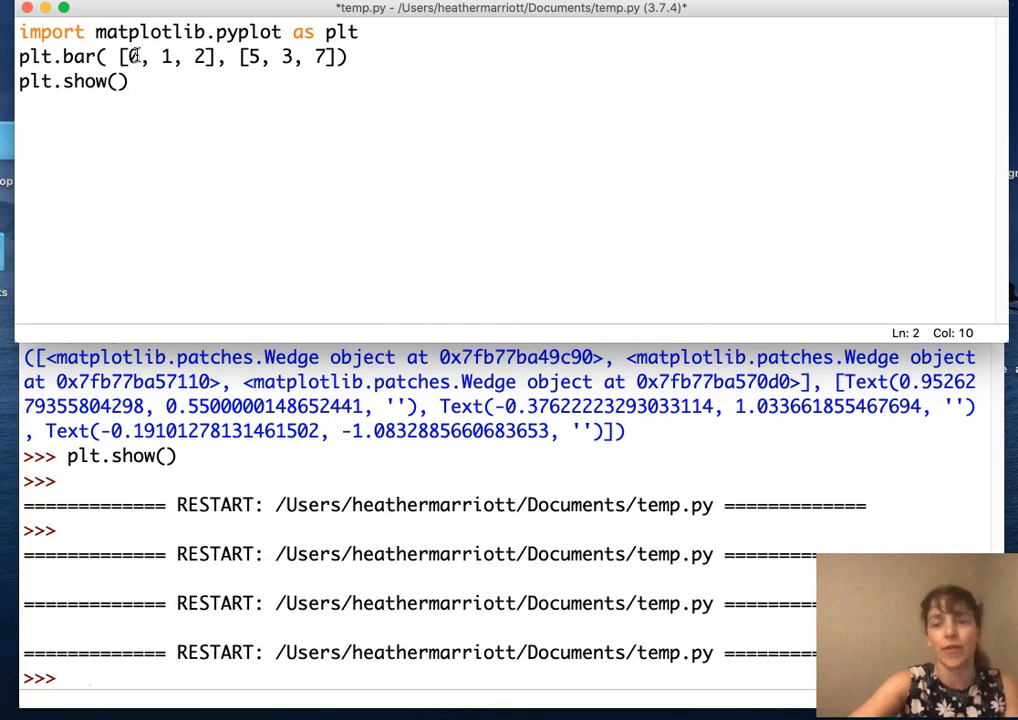
pyautogui.doubleClick(168, 57)
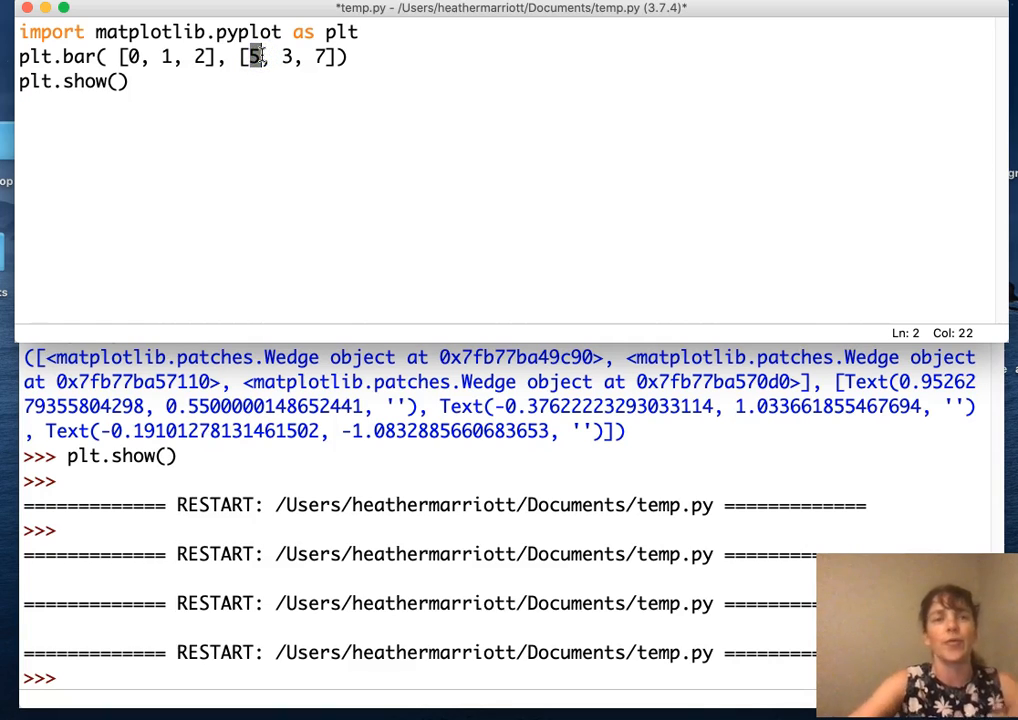
pyautogui.moveTo(297, 91)
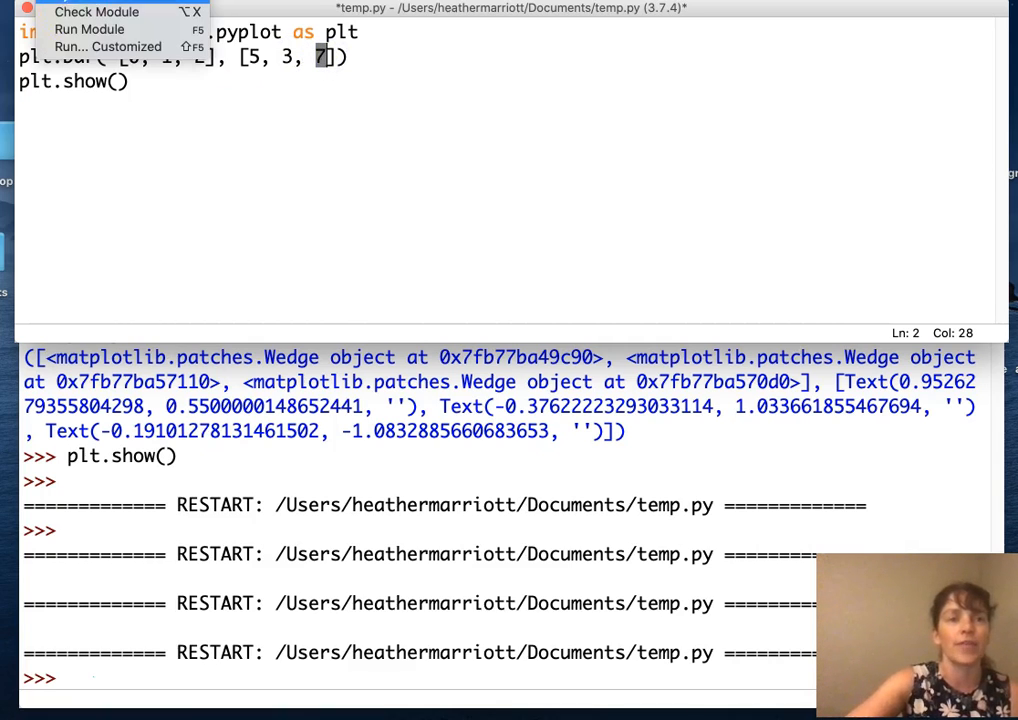
# Save and run the bar chart script, dragging the Figure 1 window fully into view.
pyautogui.click(90, 29)
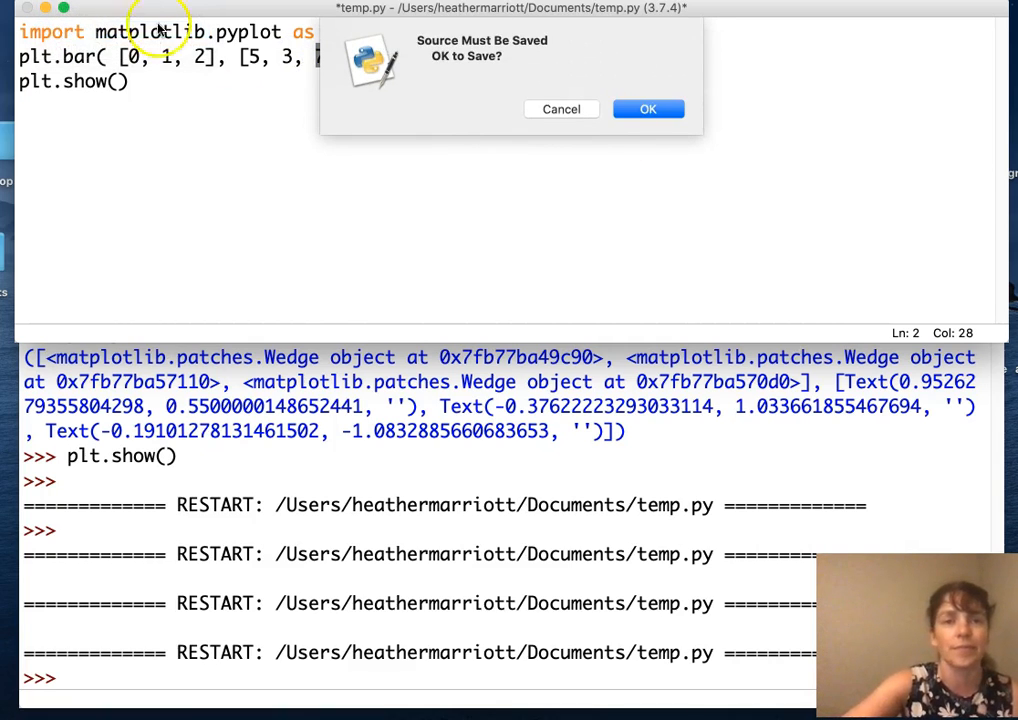
pyautogui.click(648, 108)
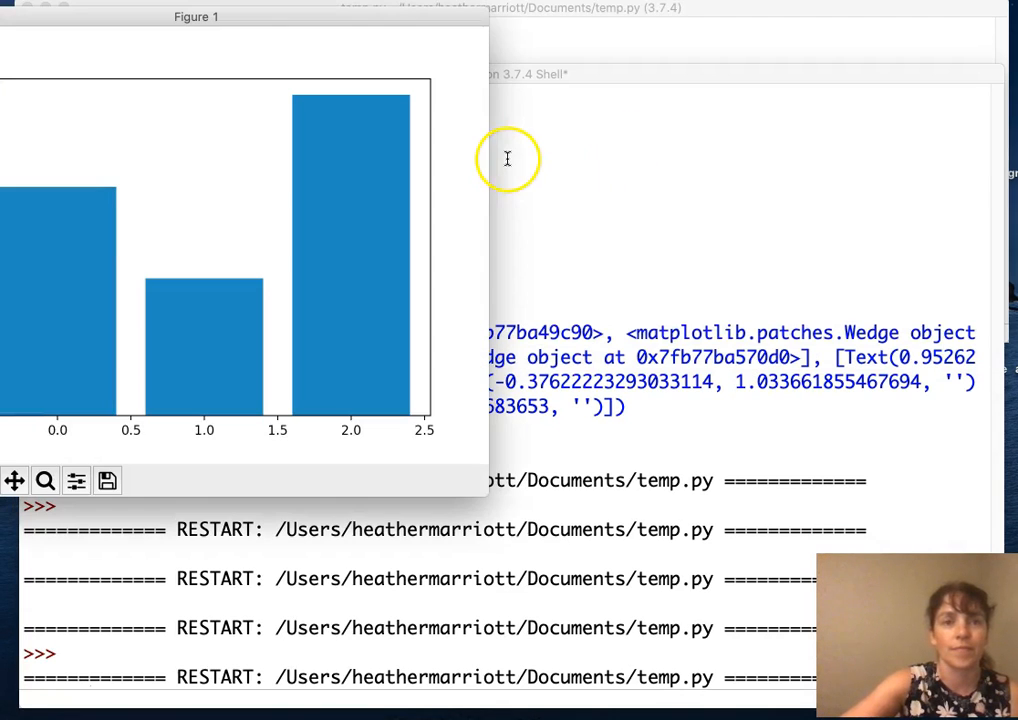
pyautogui.moveTo(196, 17); pyautogui.dragTo(410, 91)
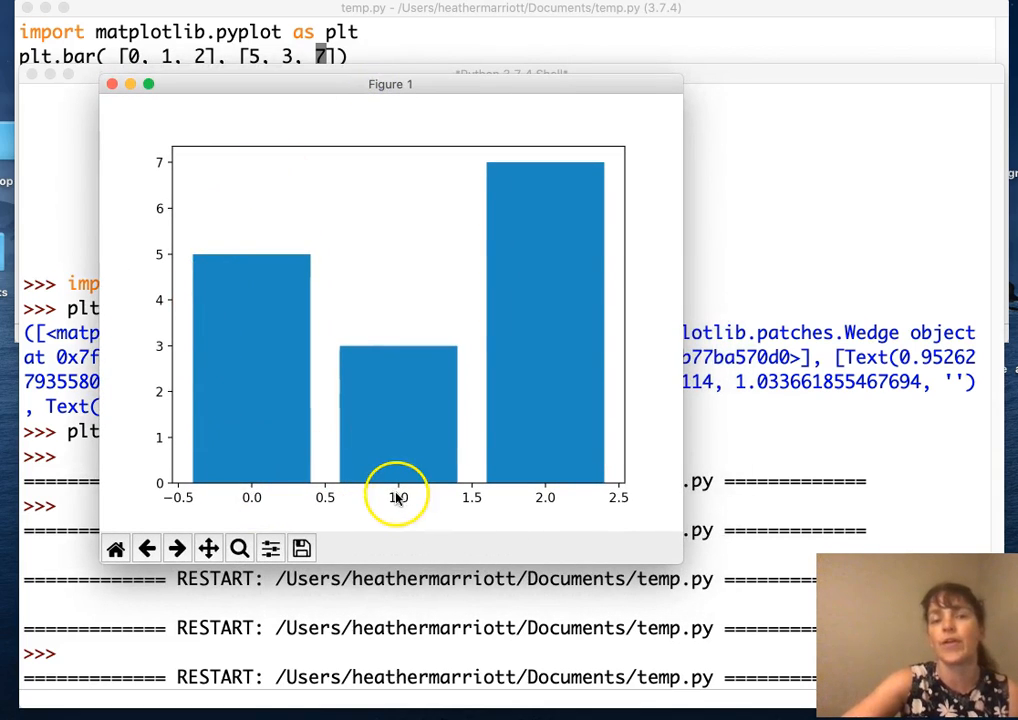
pyautogui.moveTo(222, 264)
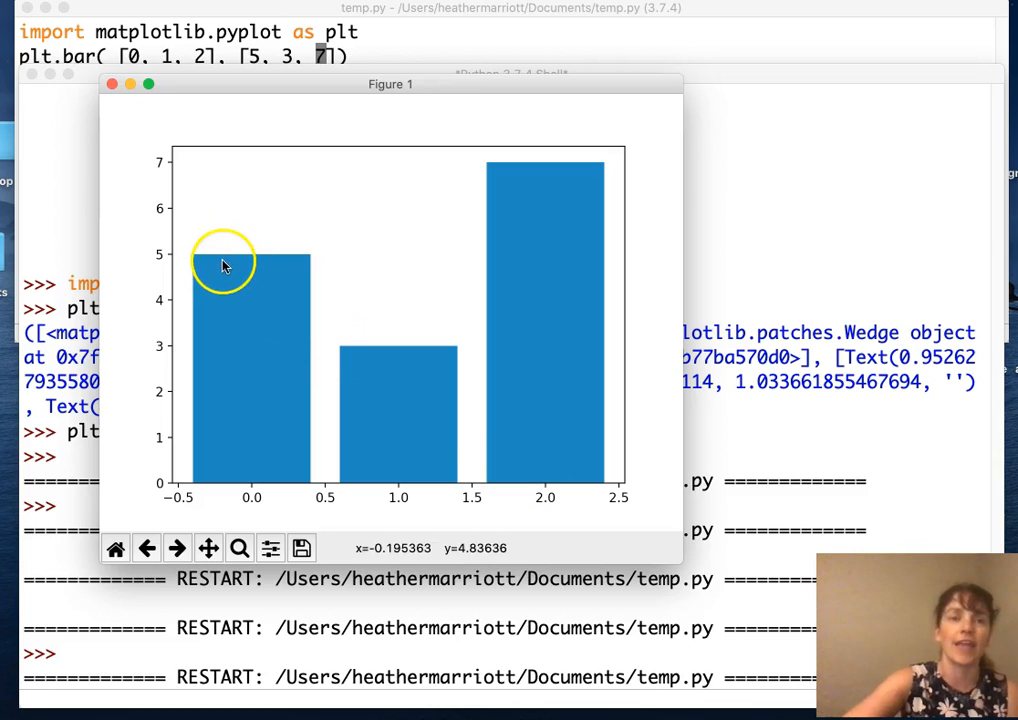
pyautogui.moveTo(520, 183)
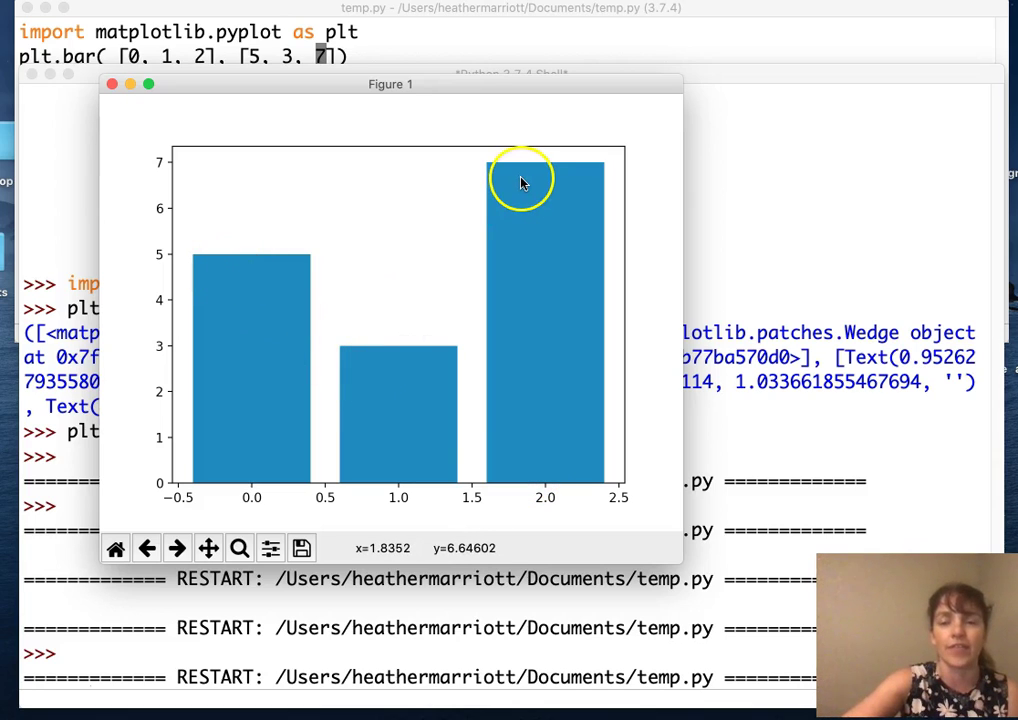